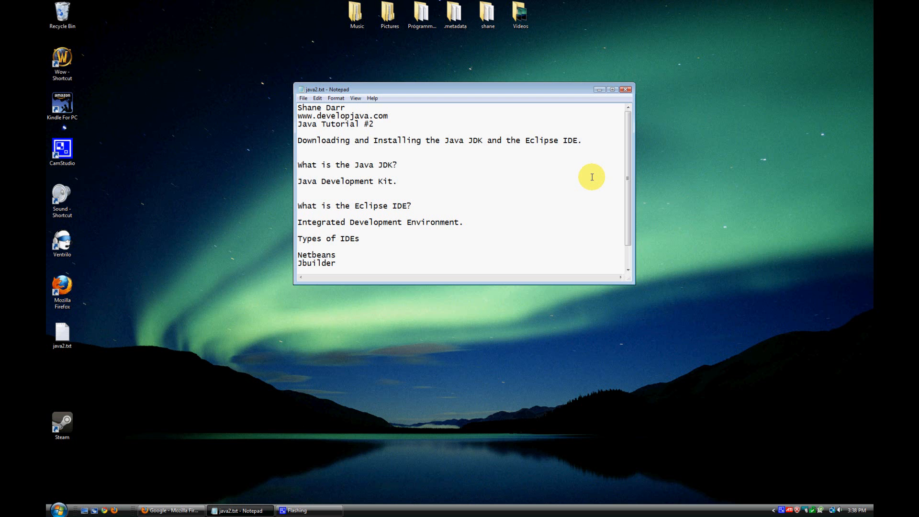
mouse_move(414, 132)
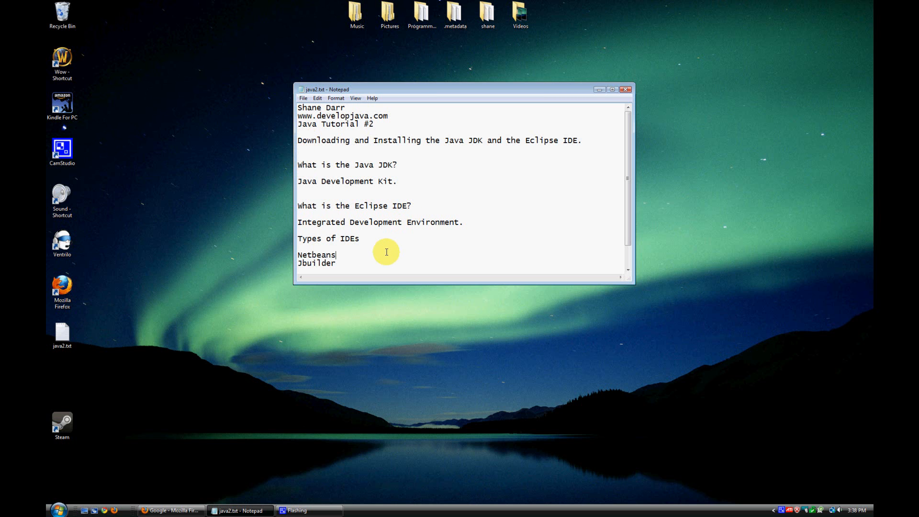
mouse_move(549, 230)
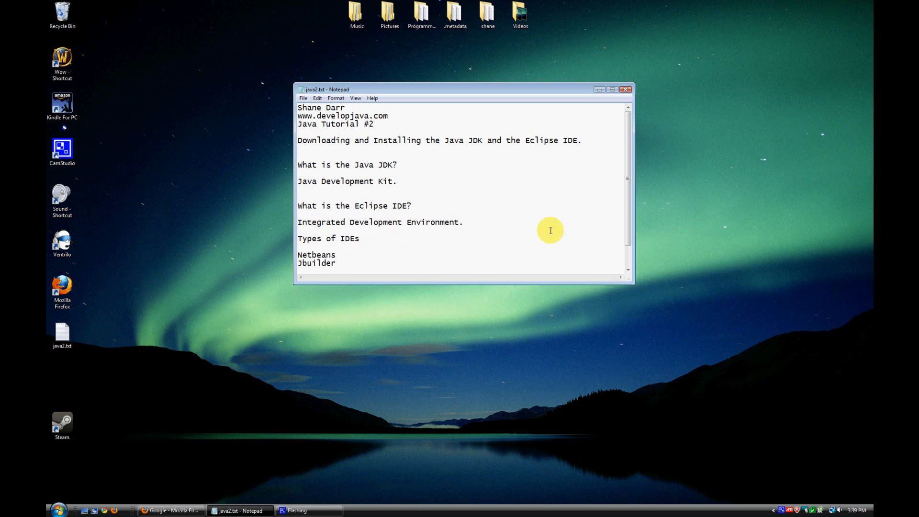
Add 'Eclipse' as a third IDE type under Netbeans and Jbuilder in the notes.
type("Eclipse")
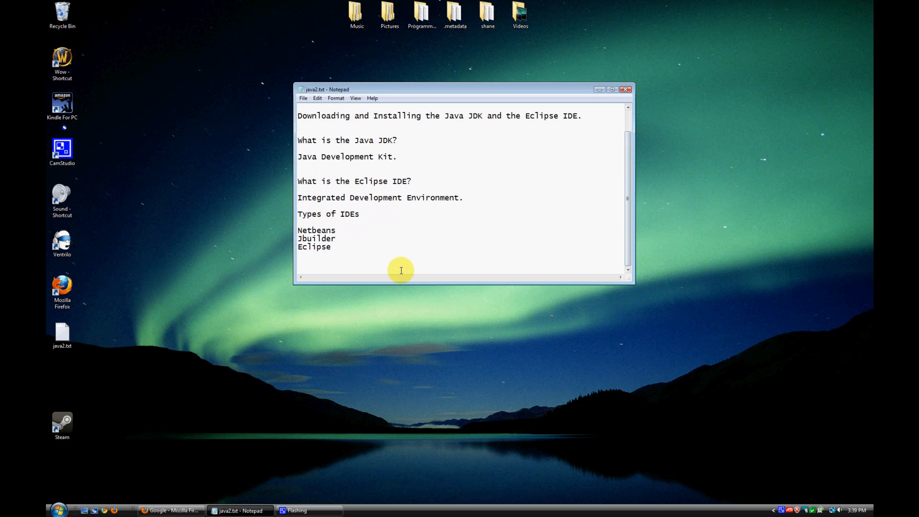
mouse_move(354, 248)
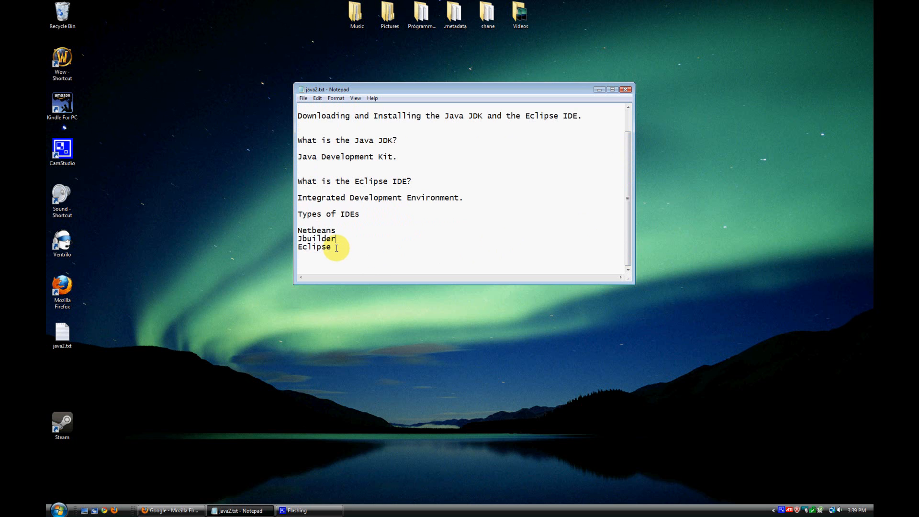
double_click(314, 246)
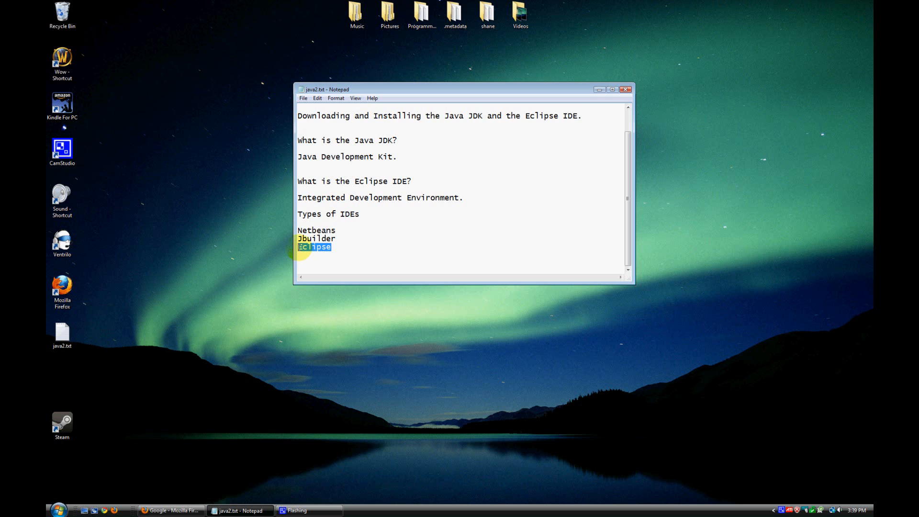
left_click(337, 238)
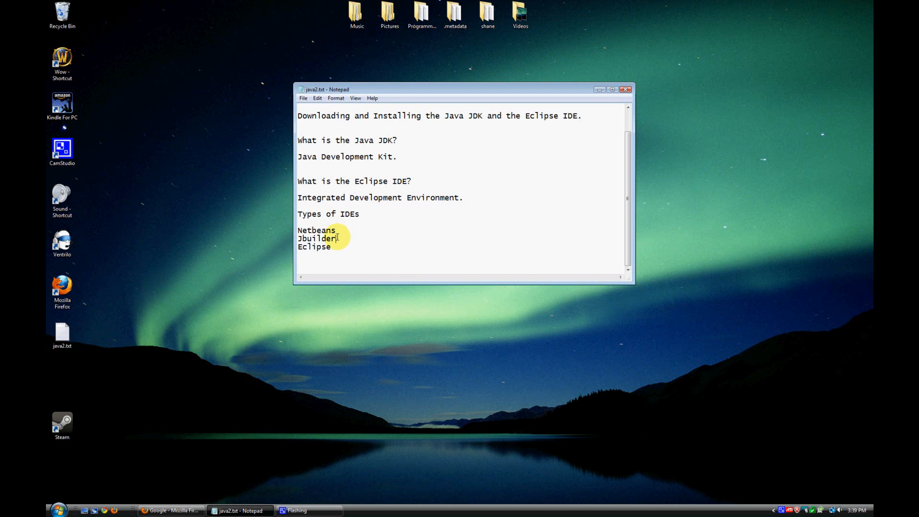
double_click(317, 230)
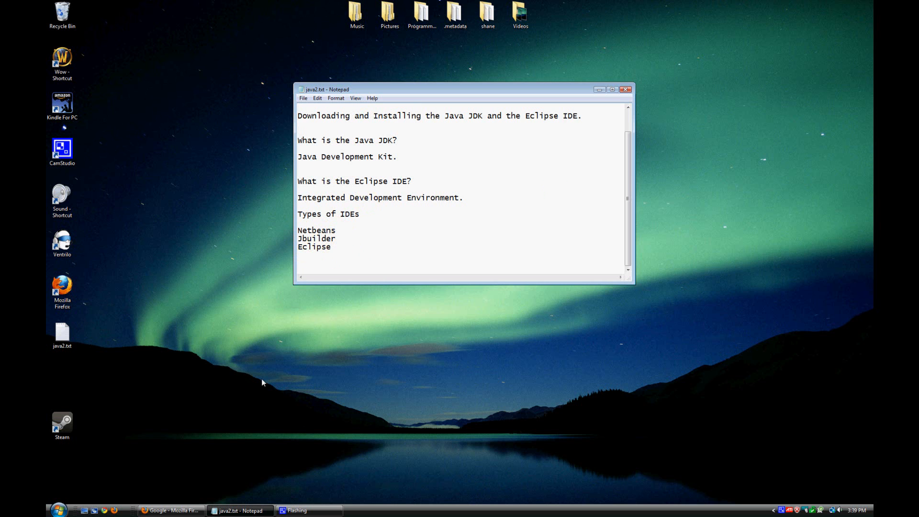
mouse_move(170, 510)
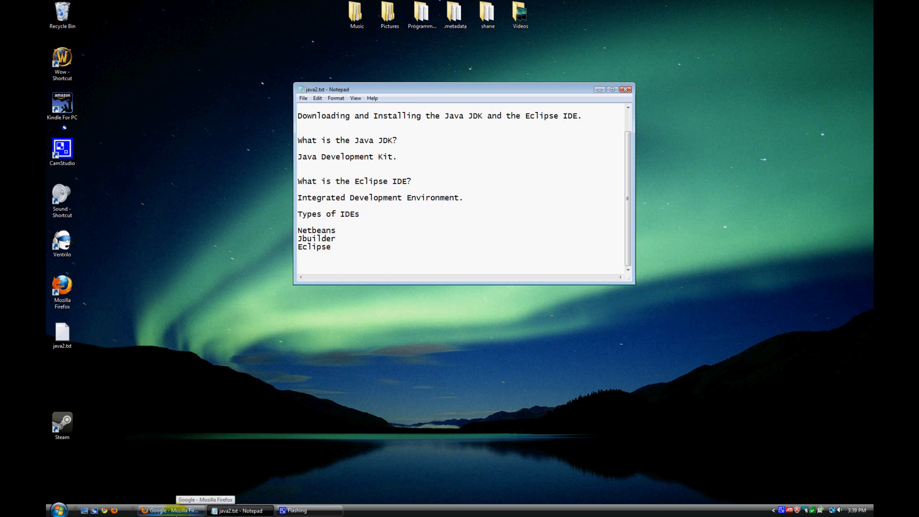
Search Google for 'java jdk', reach Oracle's Java SE Downloads page and choose the Java Download box.
left_click(170, 510)
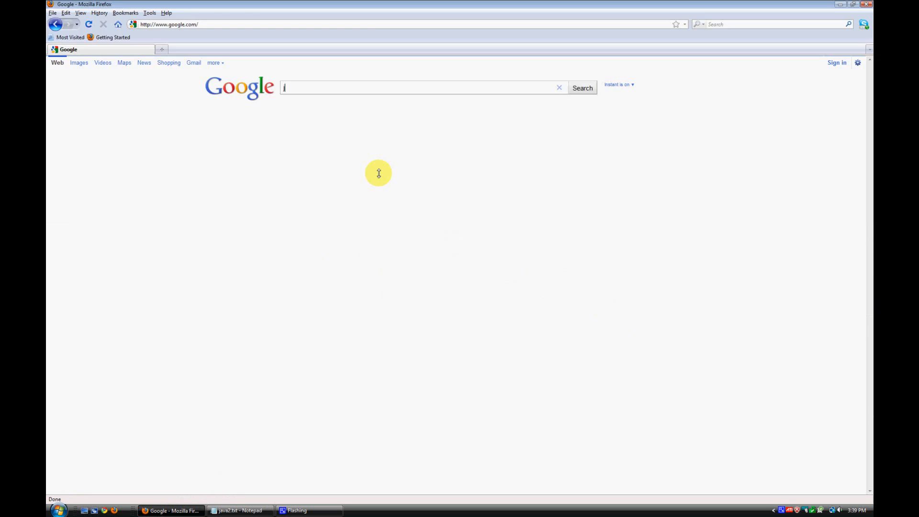
type("ava jdk")
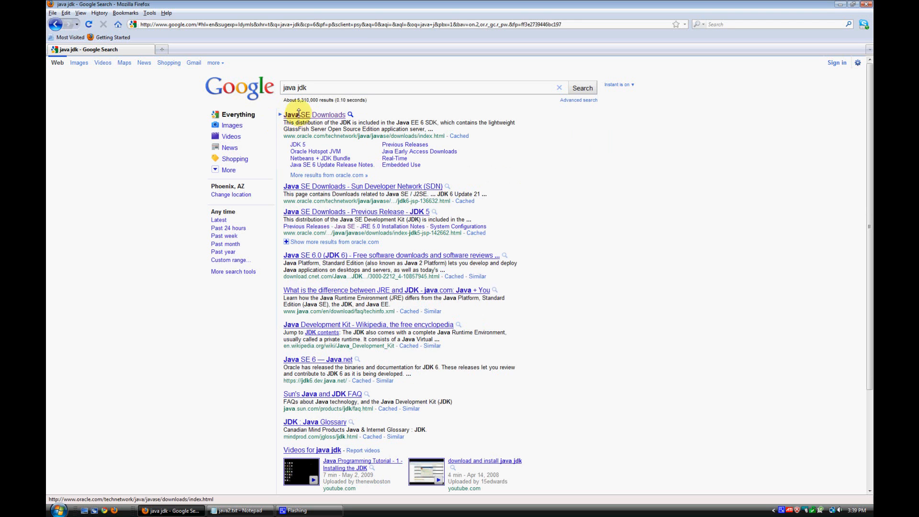
left_click(314, 114)
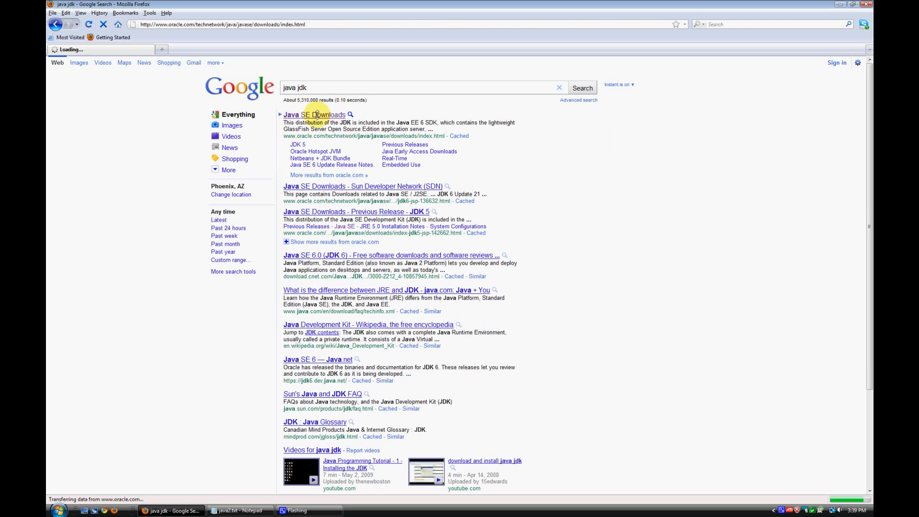
left_click(314, 114)
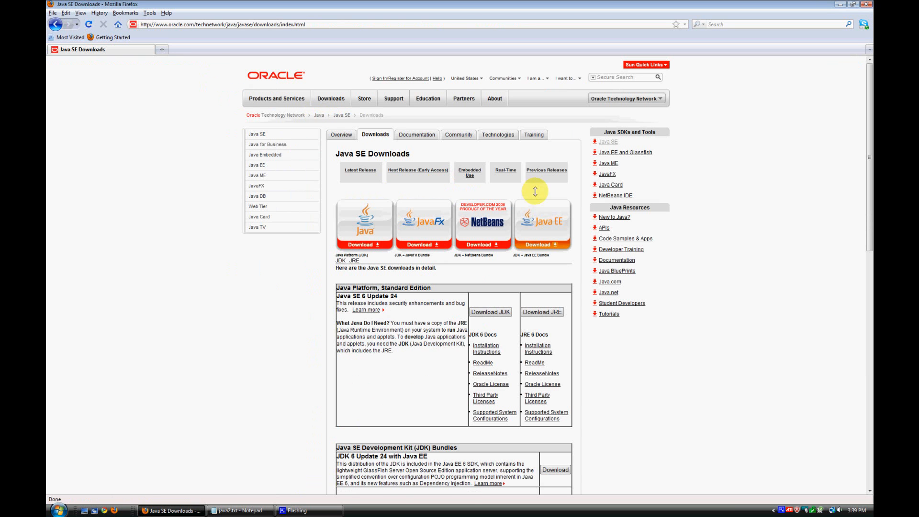
mouse_move(604, 228)
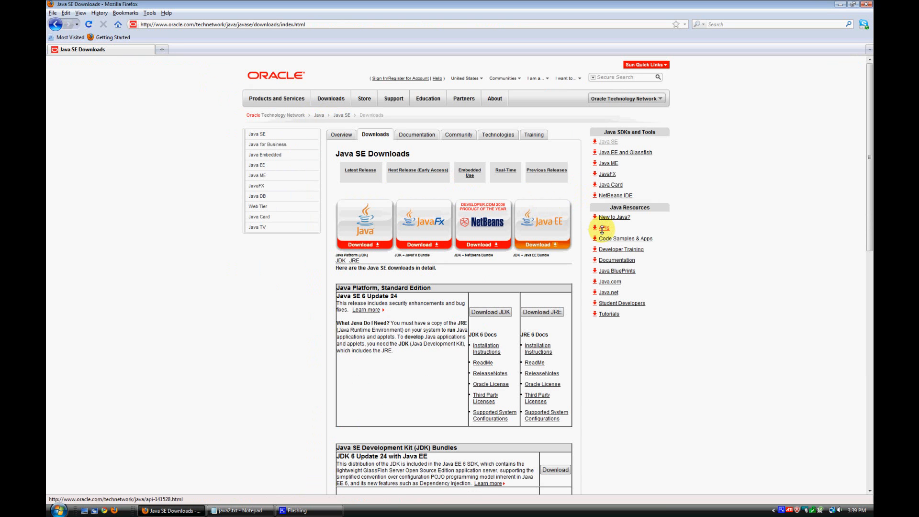
mouse_move(379, 221)
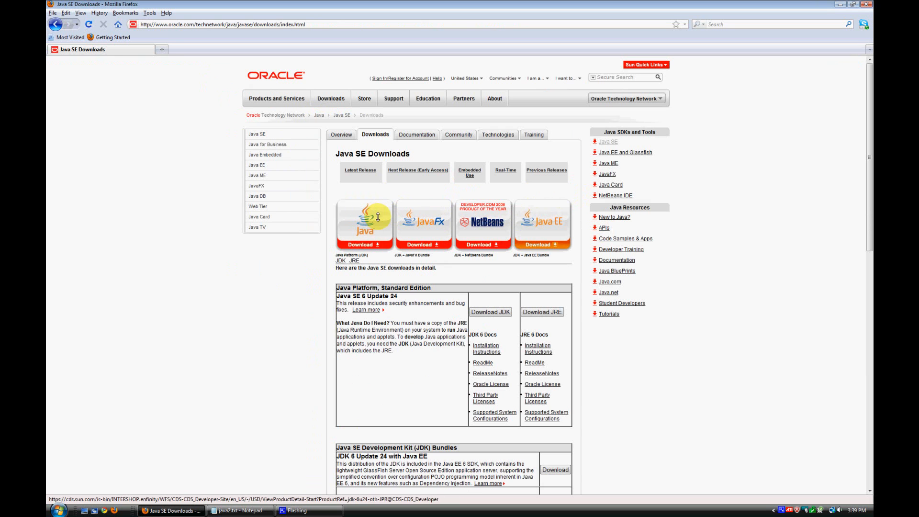
mouse_move(552, 217)
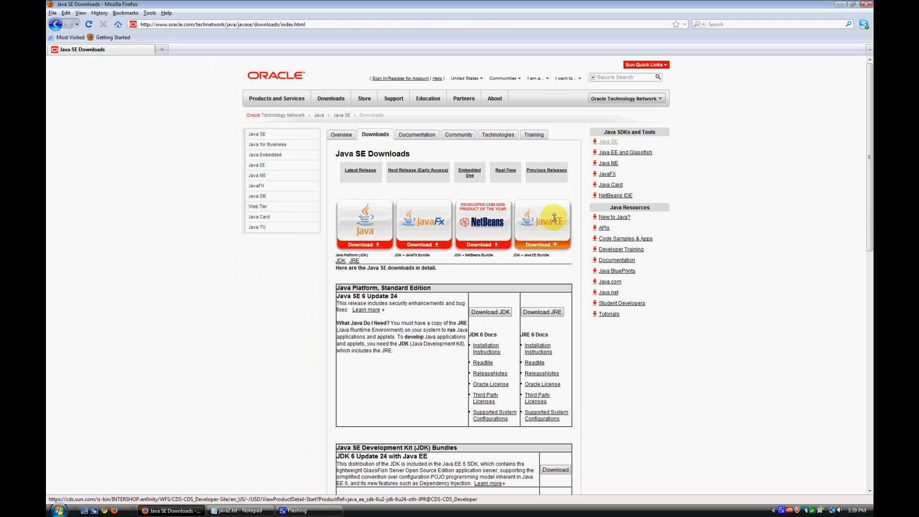
mouse_move(418, 229)
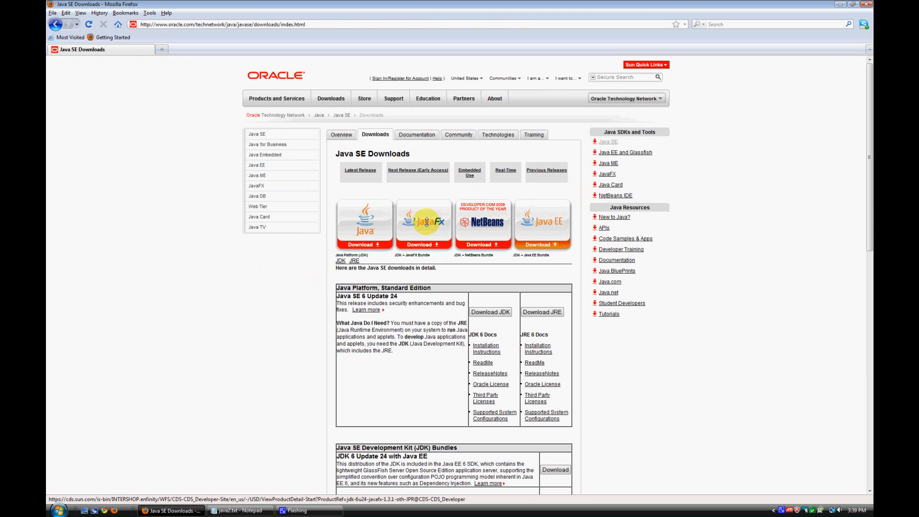
mouse_move(364, 221)
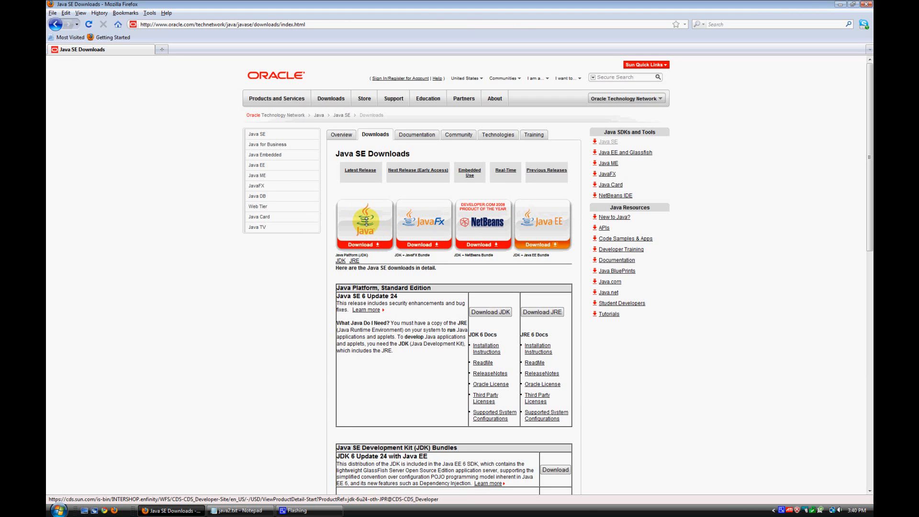
left_click(363, 244)
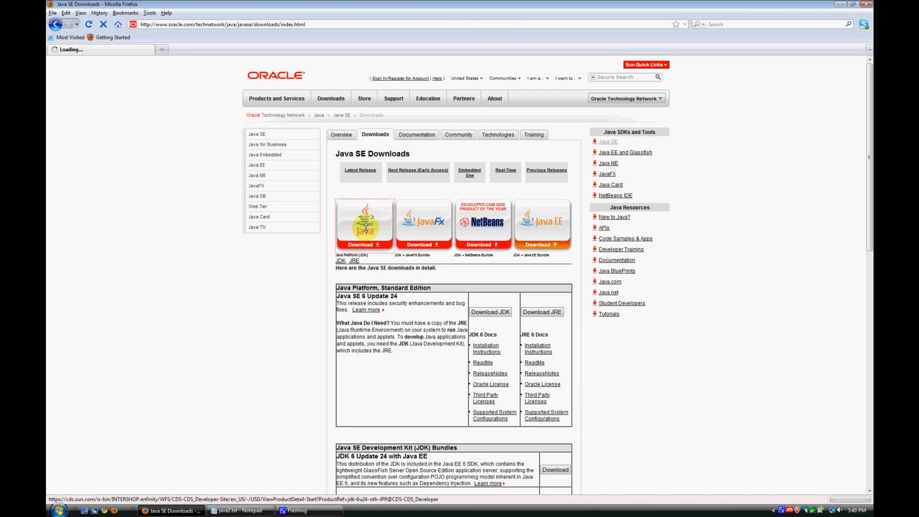
Set the JDK 6u24 platform to Windows with the license agreed and continue to the download.
left_click(490, 313)
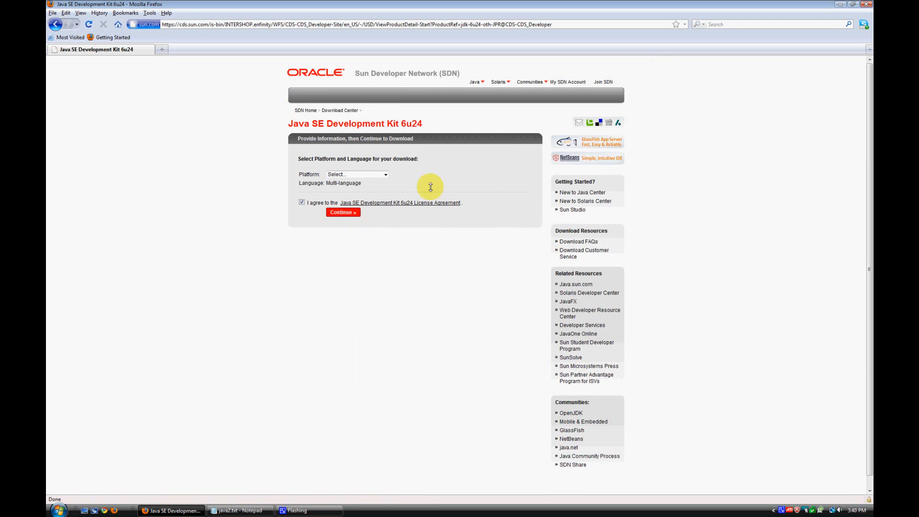
left_click(356, 174)
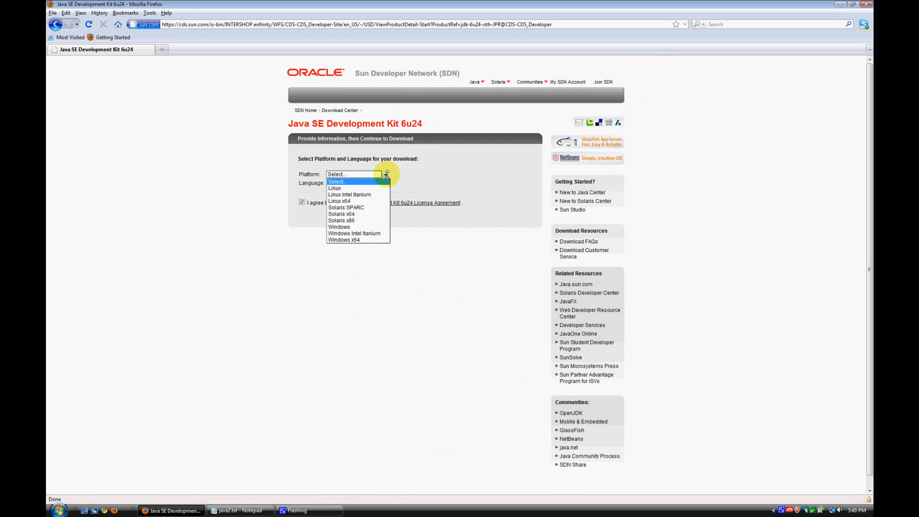
mouse_move(339, 227)
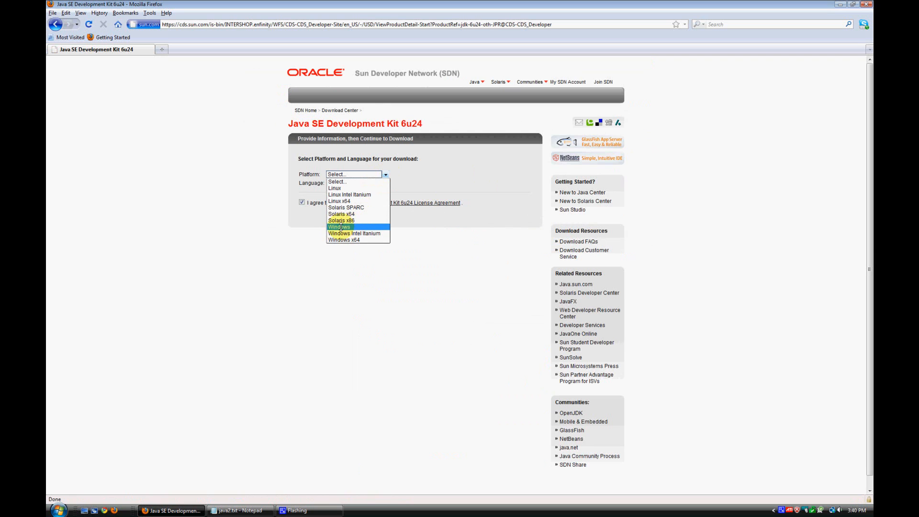
left_click(338, 227)
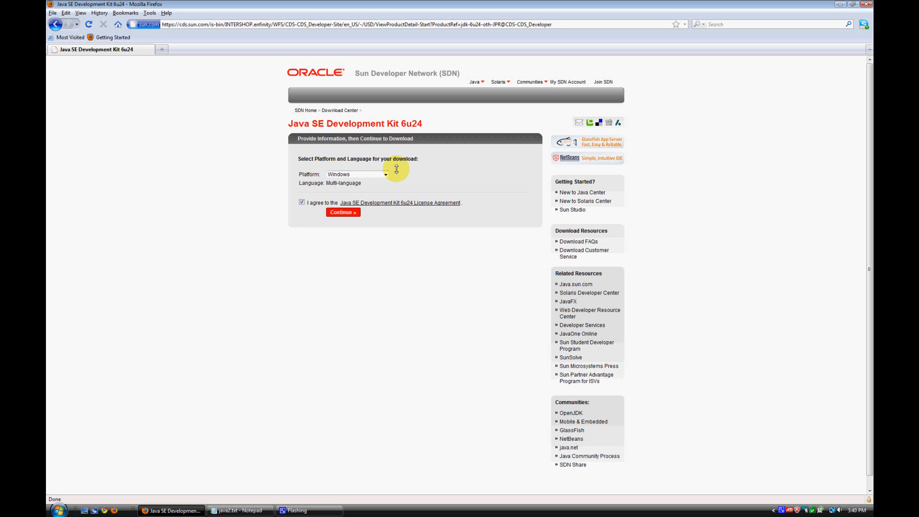
mouse_move(306, 203)
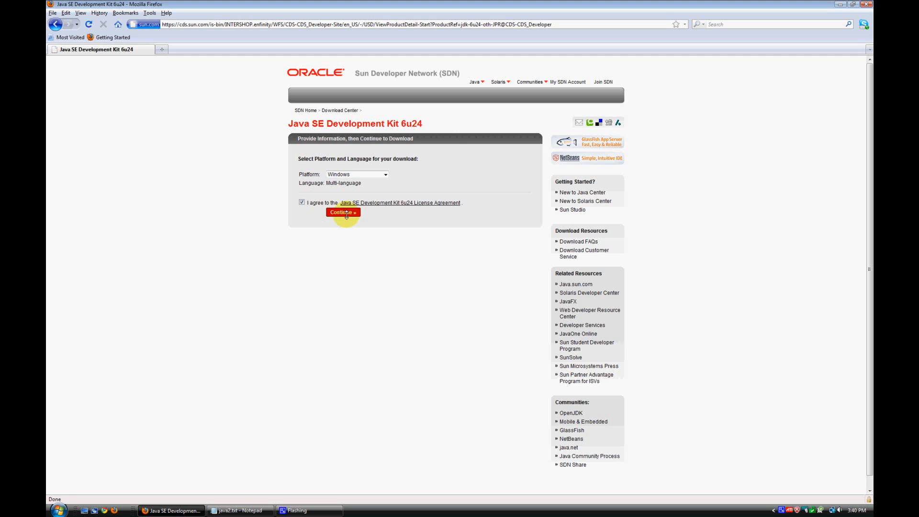
left_click(342, 213)
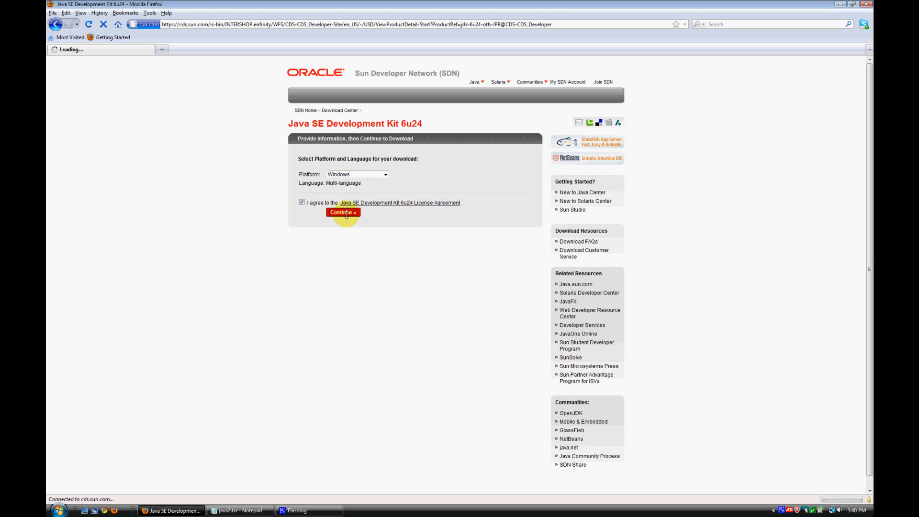
Save the jdk-6u24-windows-i586.exe installer to the Desktop.
left_click(342, 213)
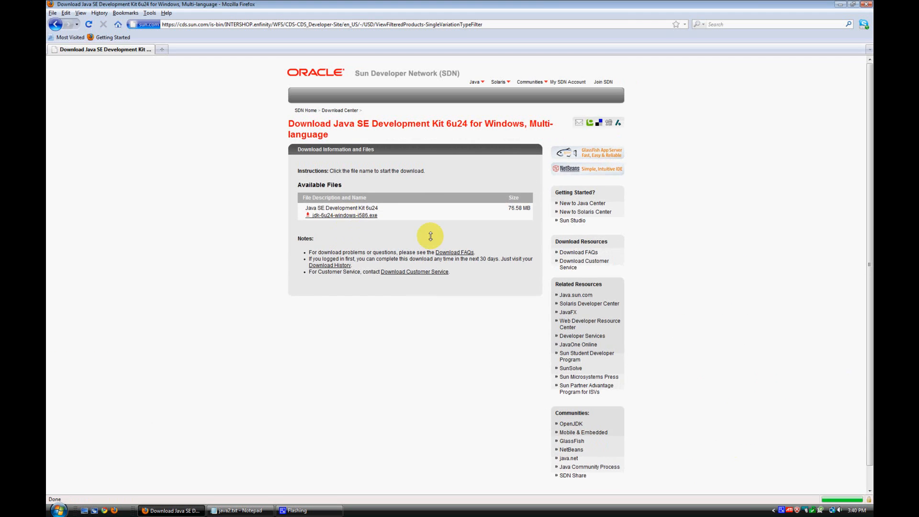
left_click(343, 215)
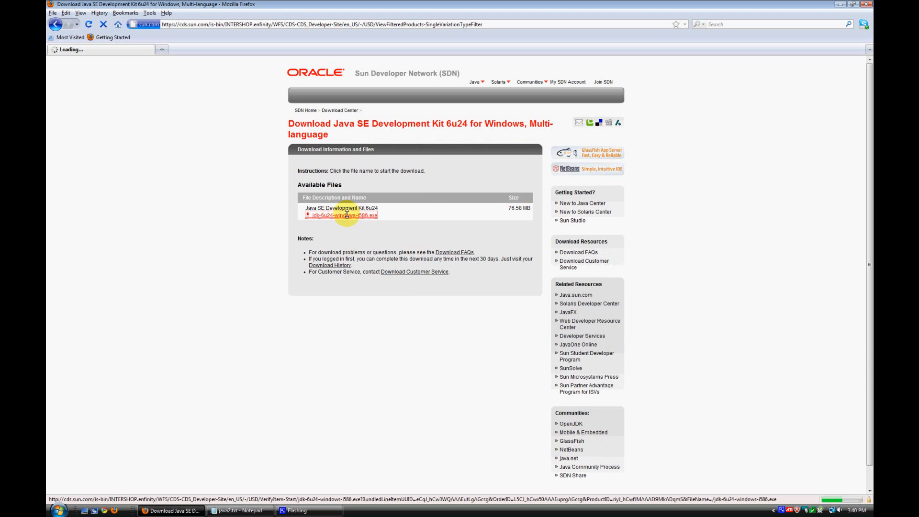
left_click(344, 215)
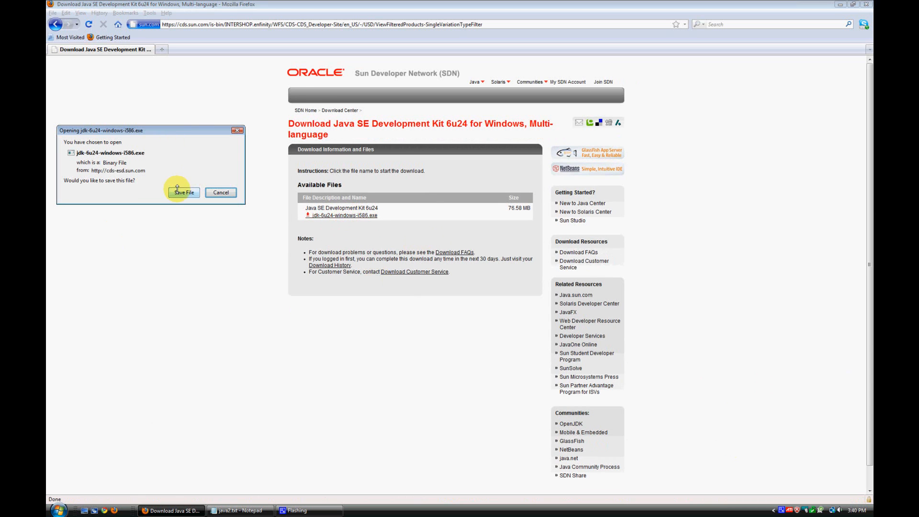
left_click(184, 192)
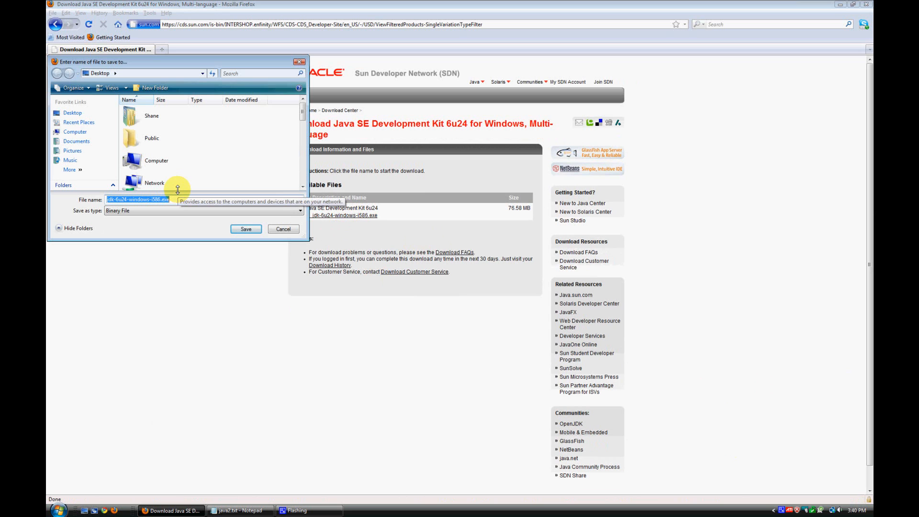
mouse_move(192, 213)
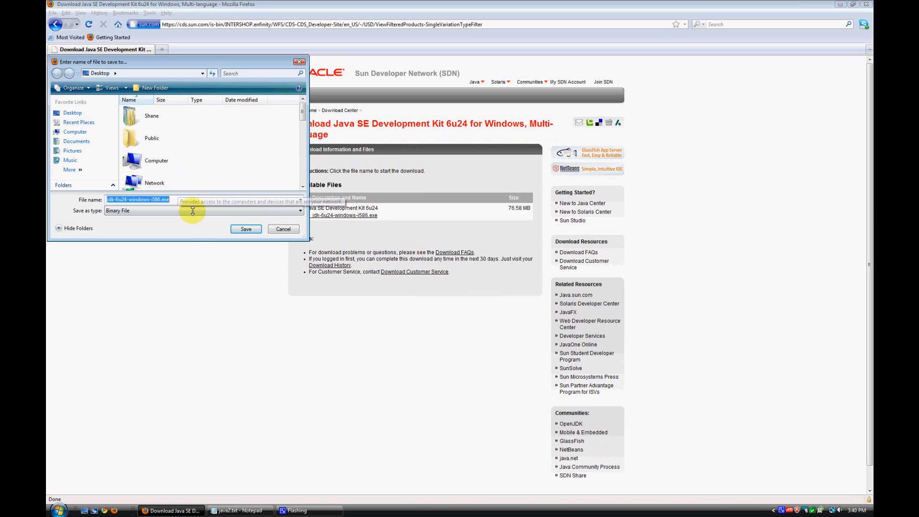
mouse_move(197, 224)
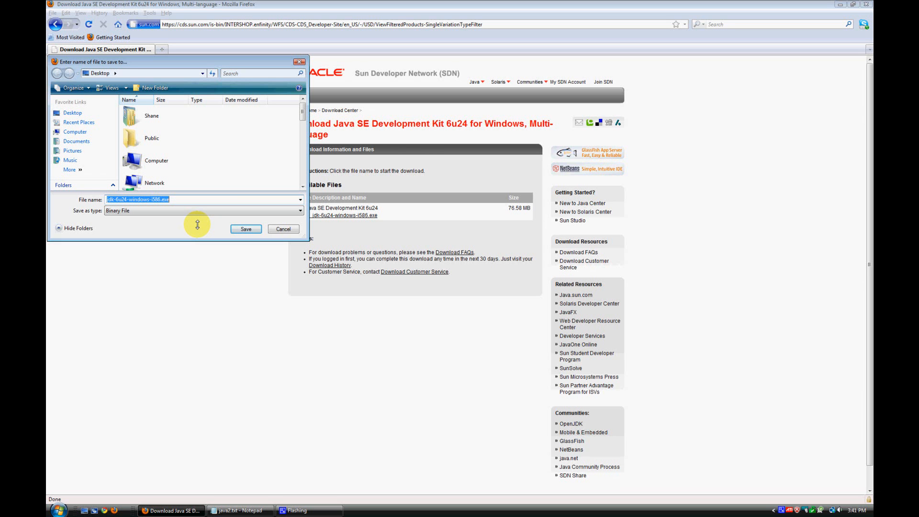
mouse_move(246, 228)
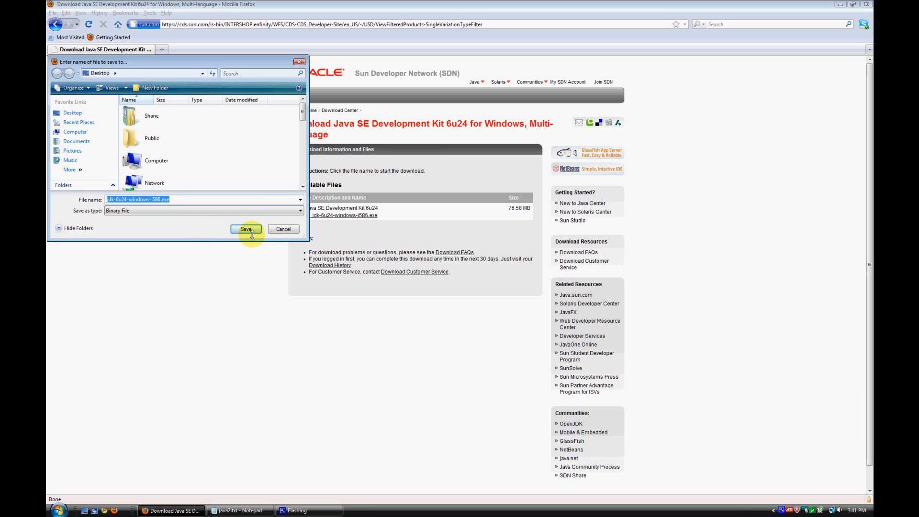
left_click(246, 229)
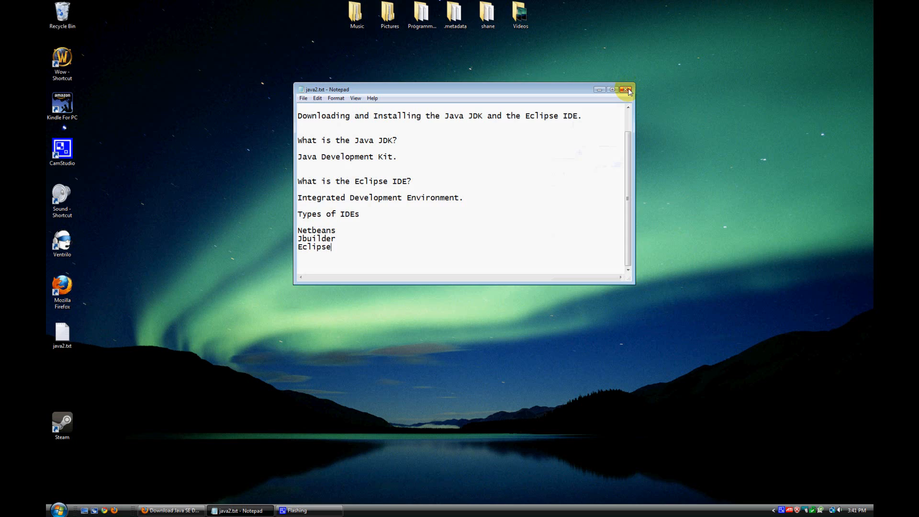
Close Notepad, launch the desktop JDK installer and agree to reinstall.
left_click(627, 89)
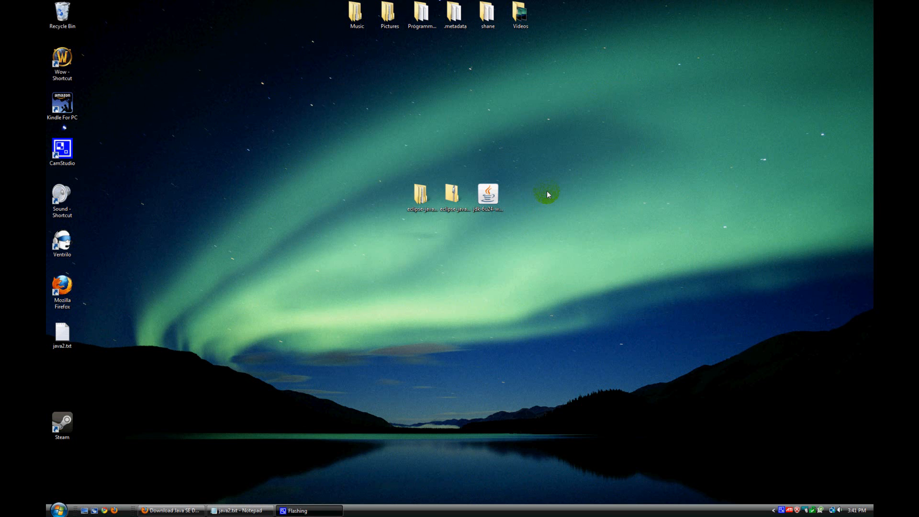
mouse_move(487, 178)
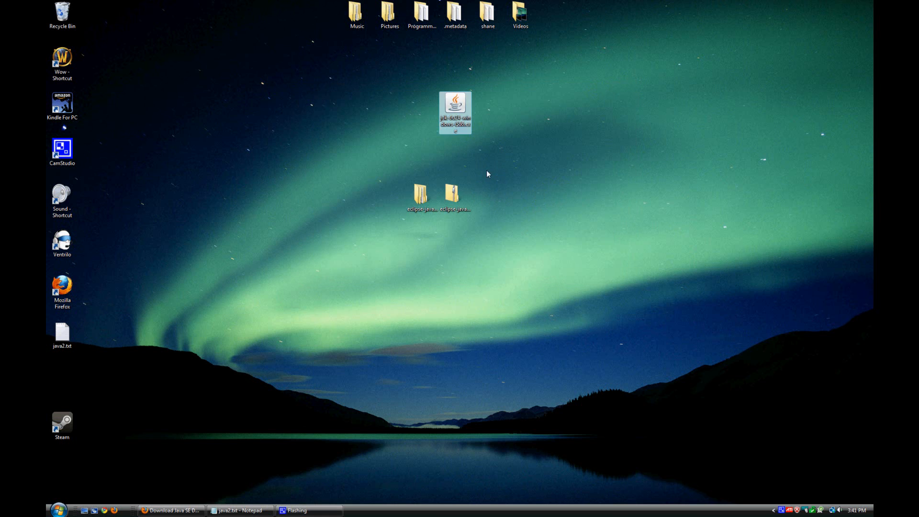
mouse_move(455, 105)
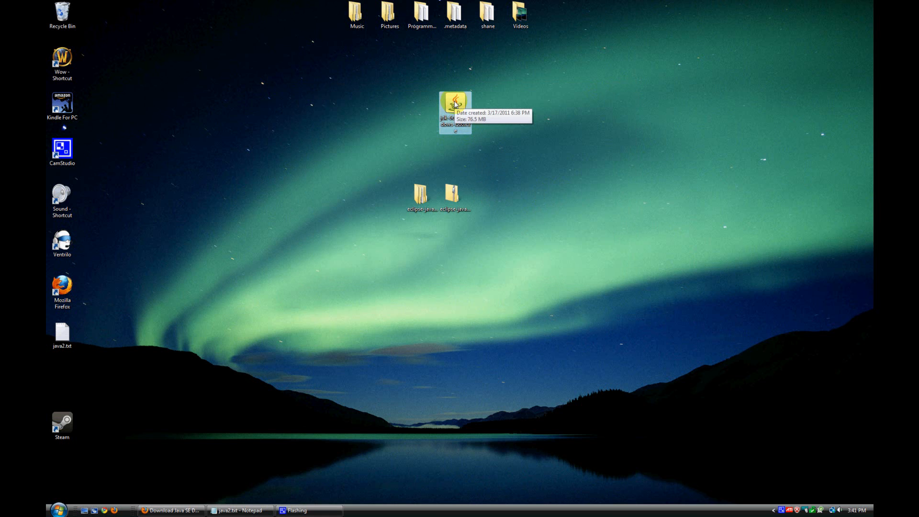
double_click(455, 104)
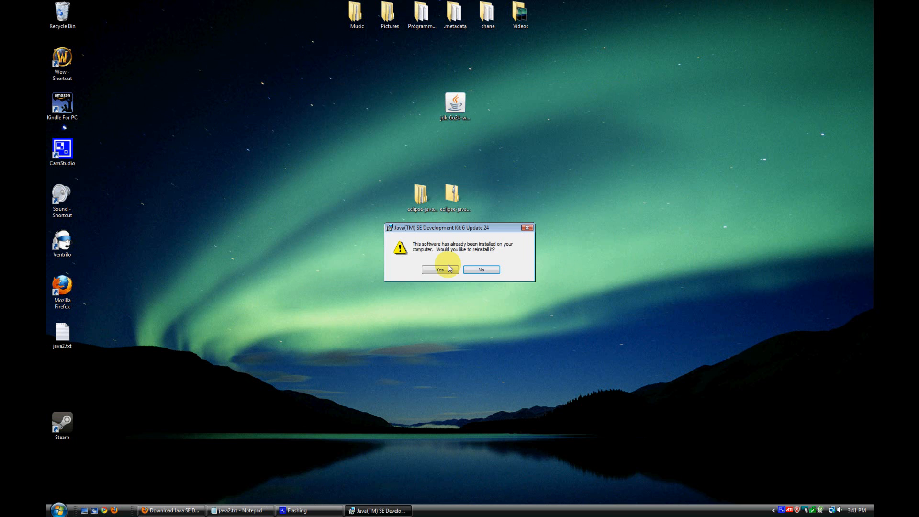
mouse_move(505, 252)
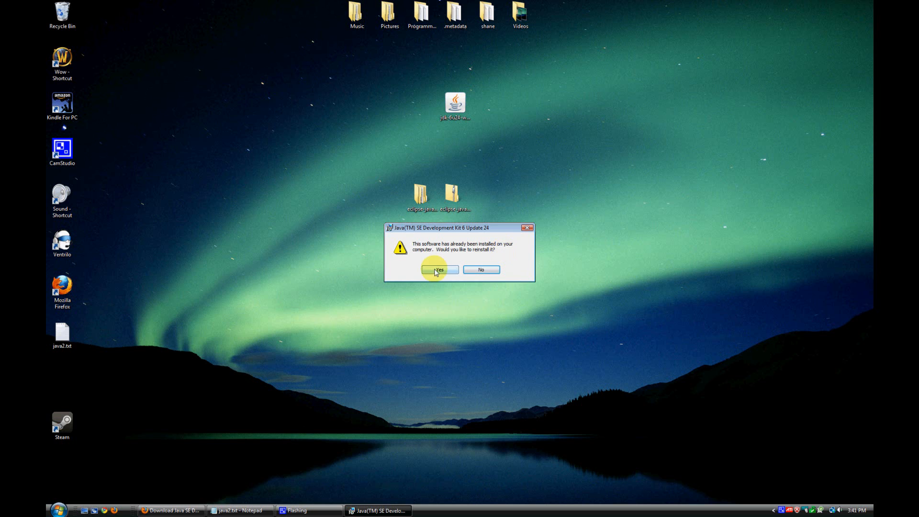
left_click(439, 270)
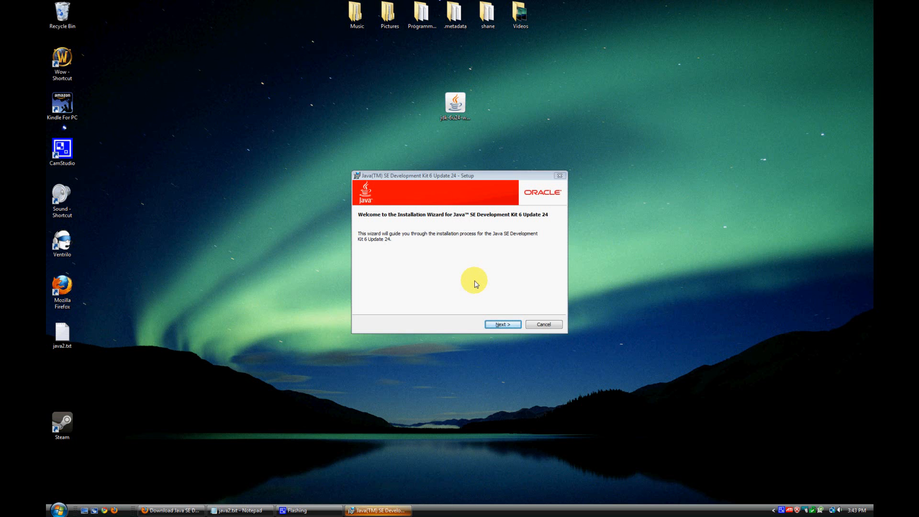
mouse_move(507, 286)
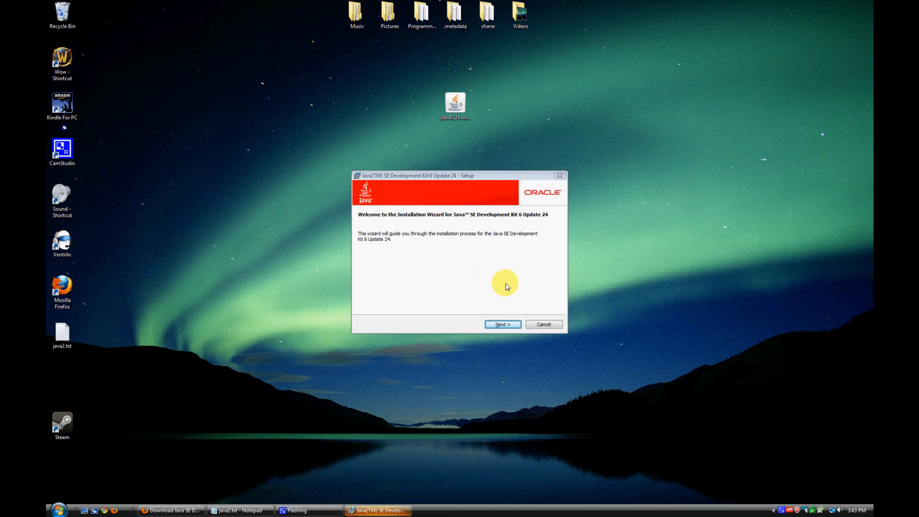
Complete the JDK 6 Update 24 install with default features and location, then finish.
left_click(502, 324)
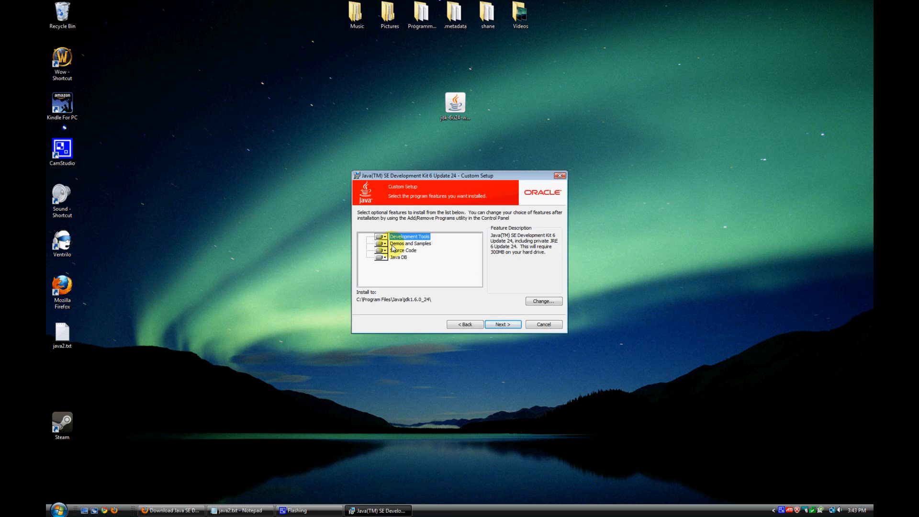
left_click(502, 324)
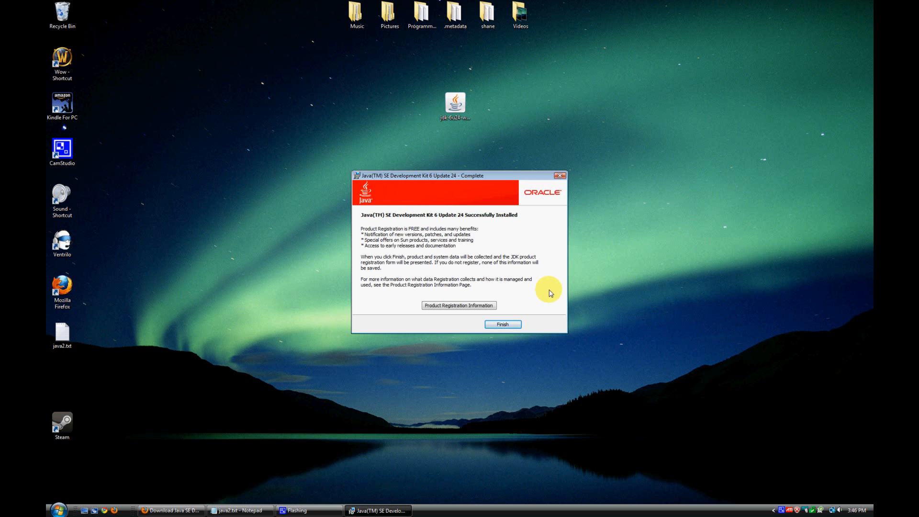
mouse_move(497, 256)
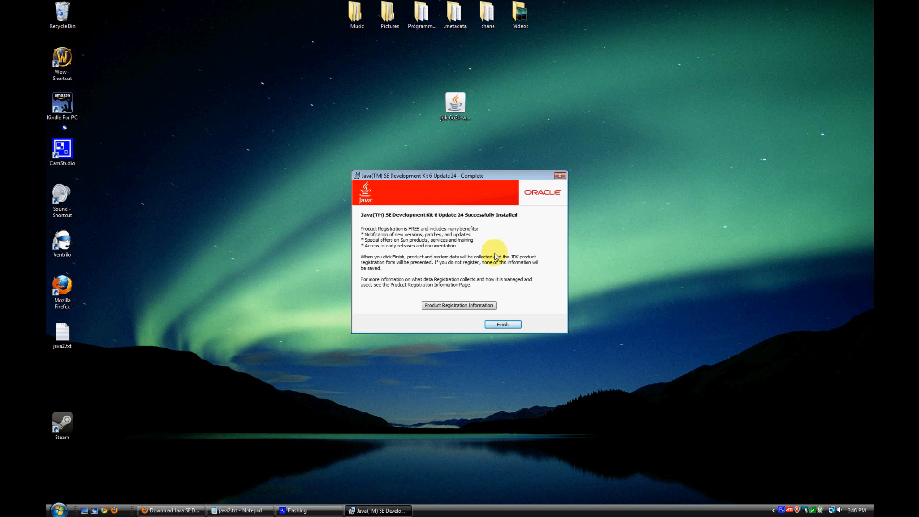
left_click(501, 324)
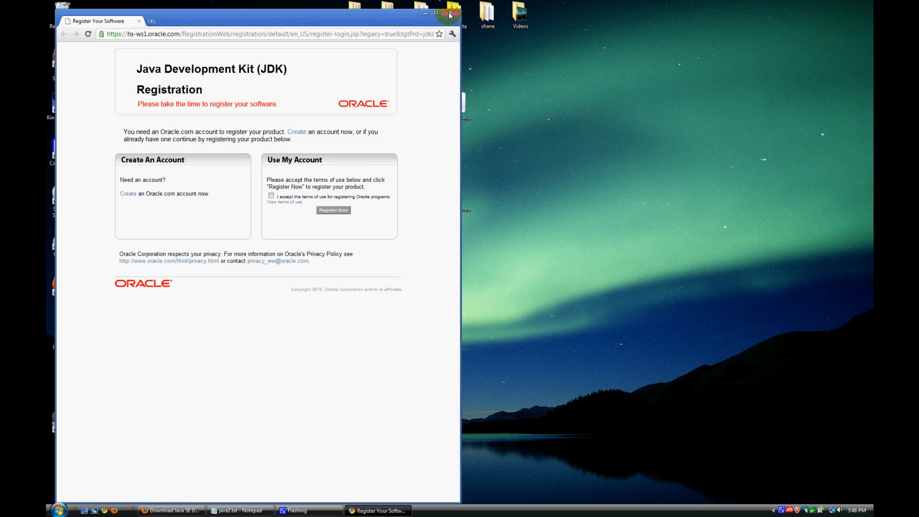
Close the Register Your Software browser window without registering.
left_click(449, 12)
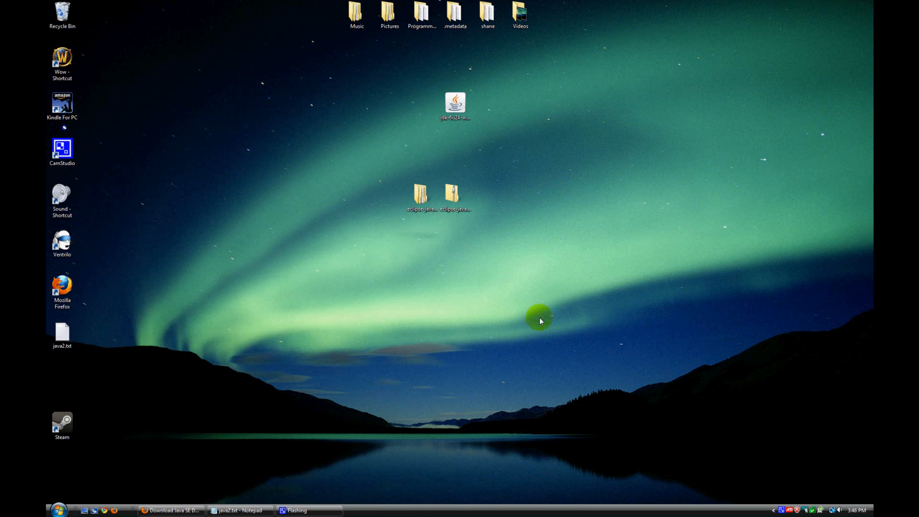
mouse_move(502, 190)
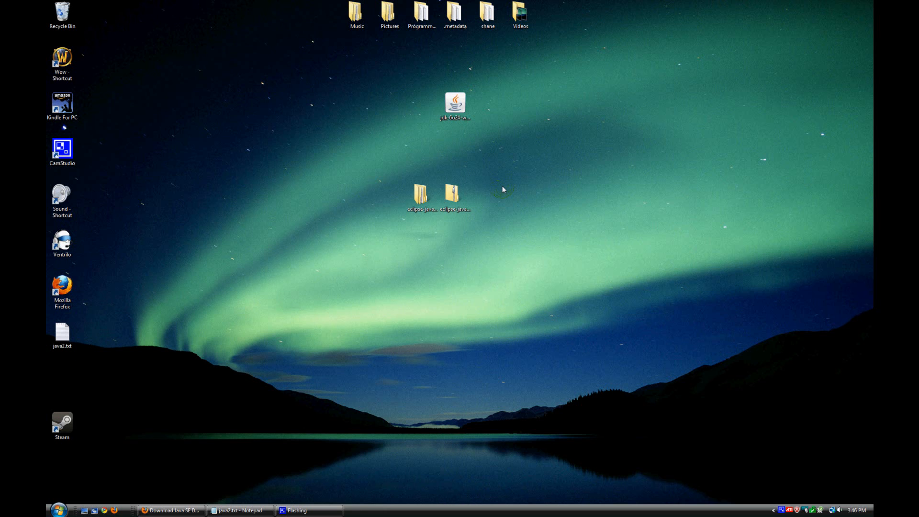
mouse_move(231, 356)
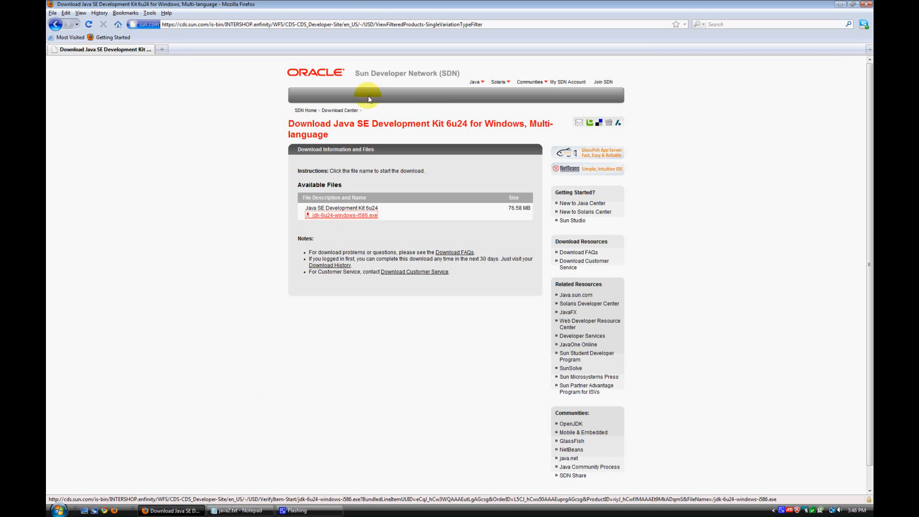
Search Google from google.co and reach the Eclipse downloads page.
type("google.co")
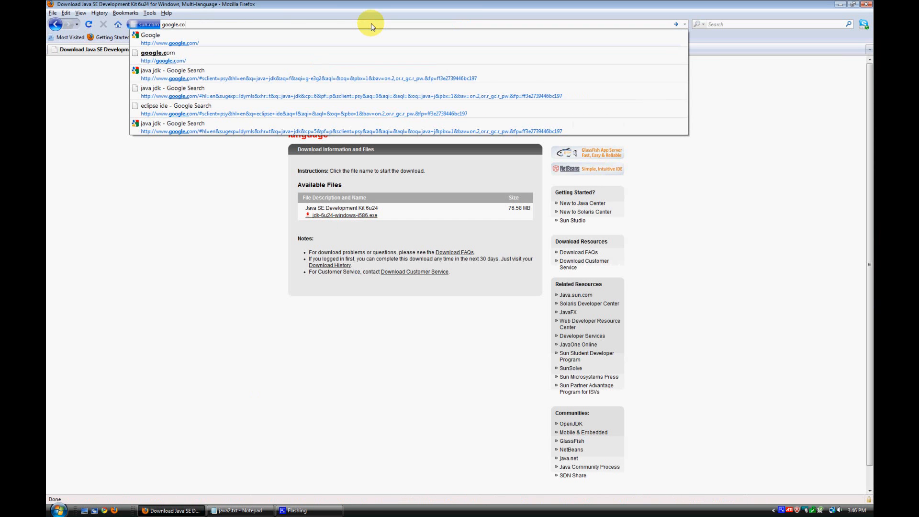
left_click(149, 35)
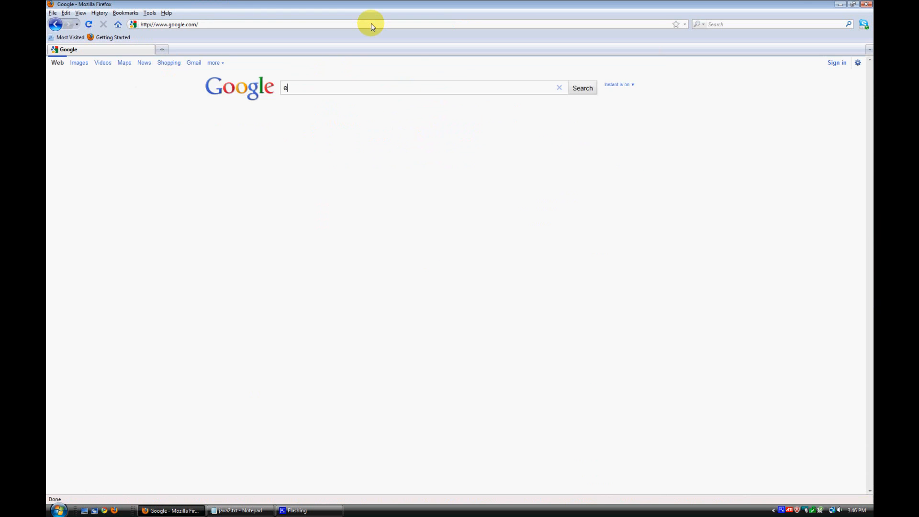
left_click(582, 88)
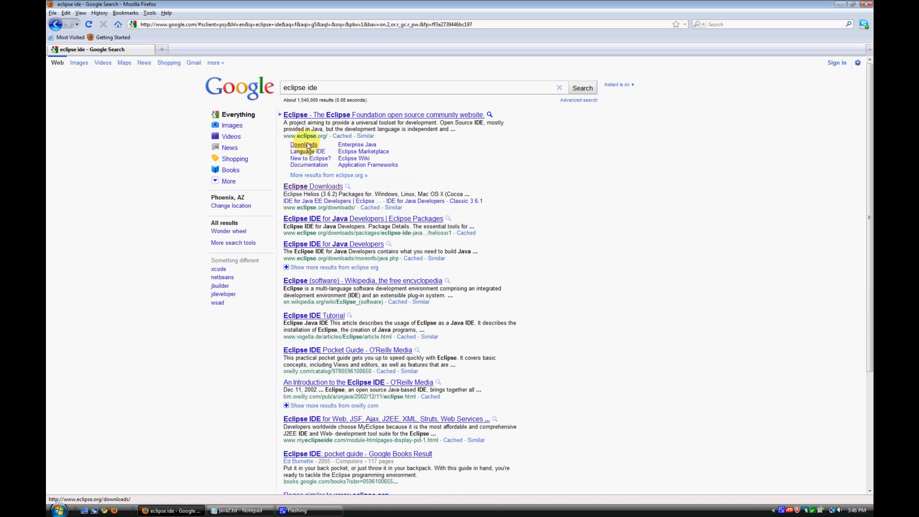
left_click(303, 144)
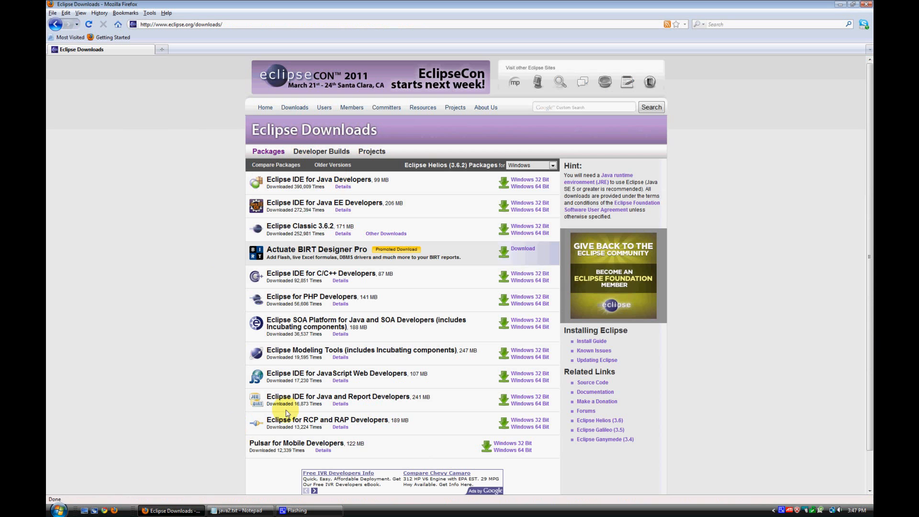
mouse_move(320, 179)
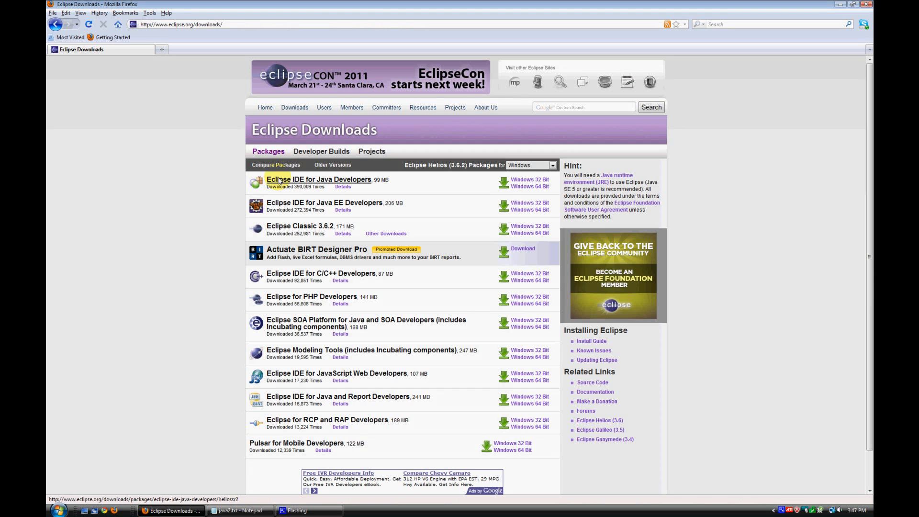
mouse_move(534, 179)
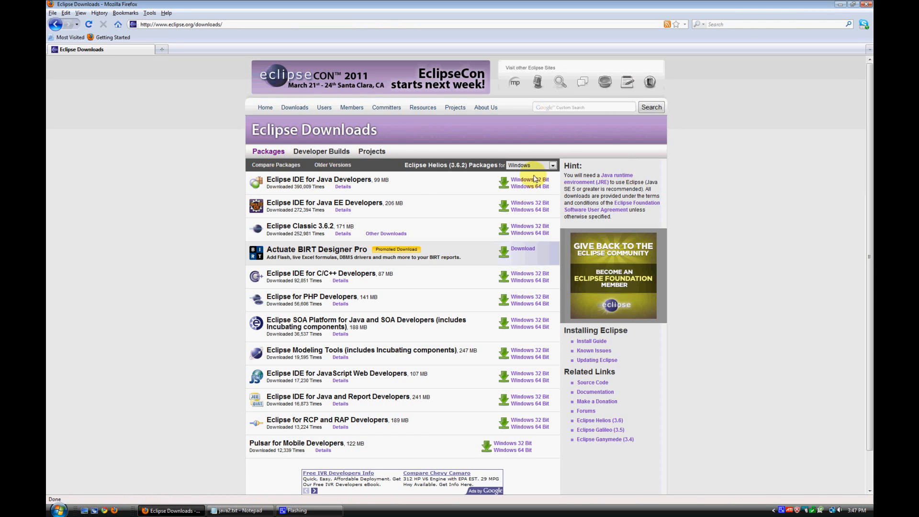
mouse_move(480, 181)
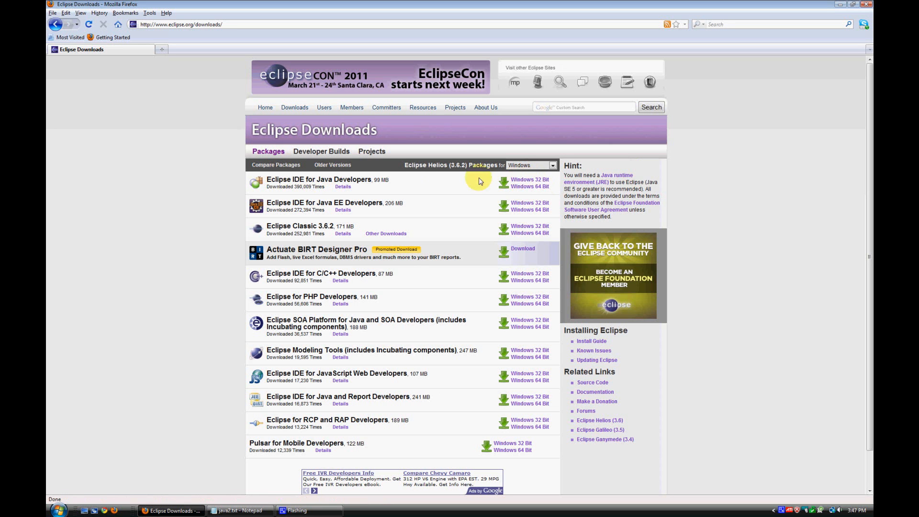
Save the Windows 32-bit Eclipse IDE for Java Developers zip from the default mirror.
left_click(530, 179)
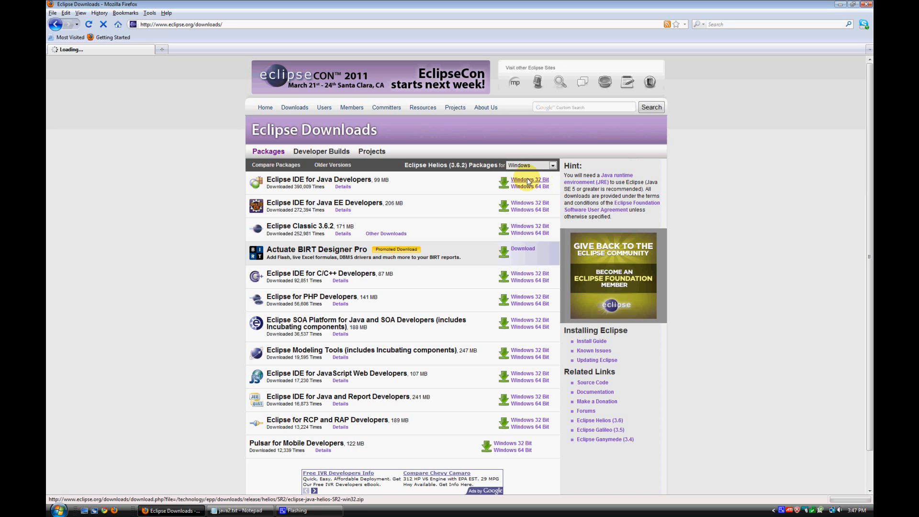
left_click(528, 179)
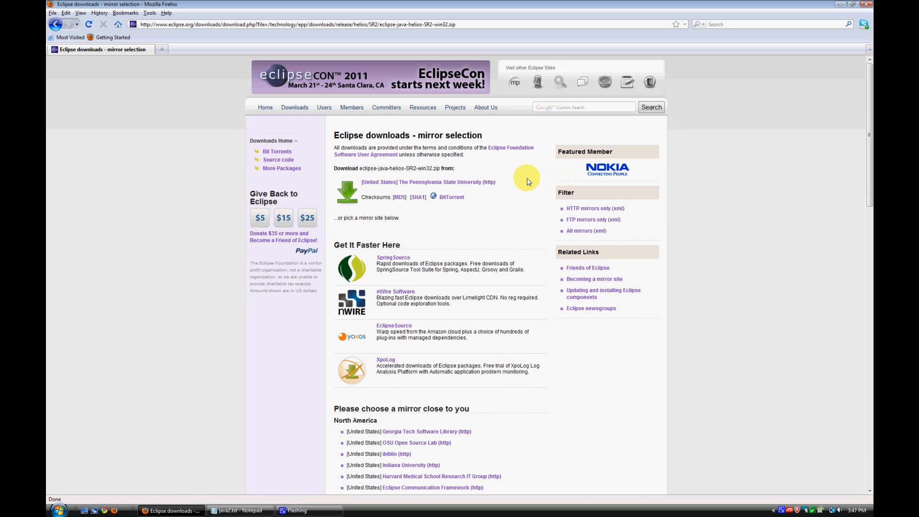
mouse_move(345, 186)
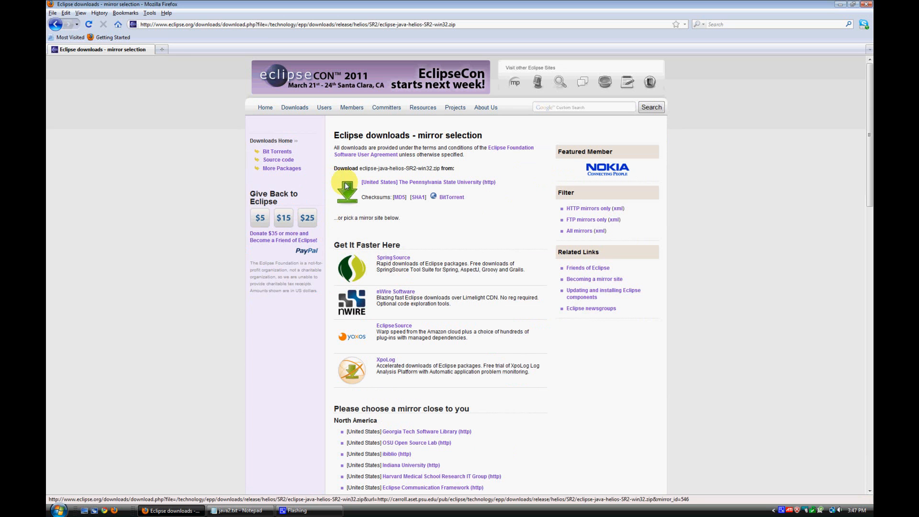
left_click(346, 186)
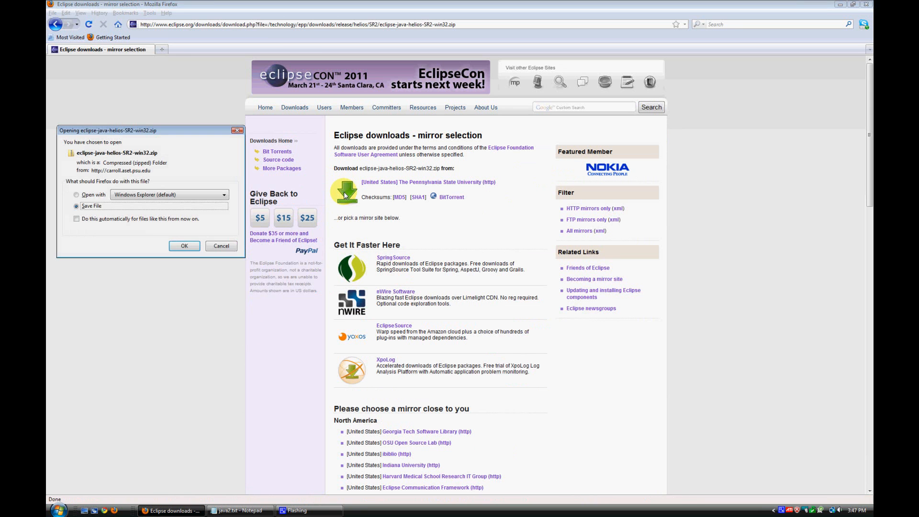
left_click(184, 246)
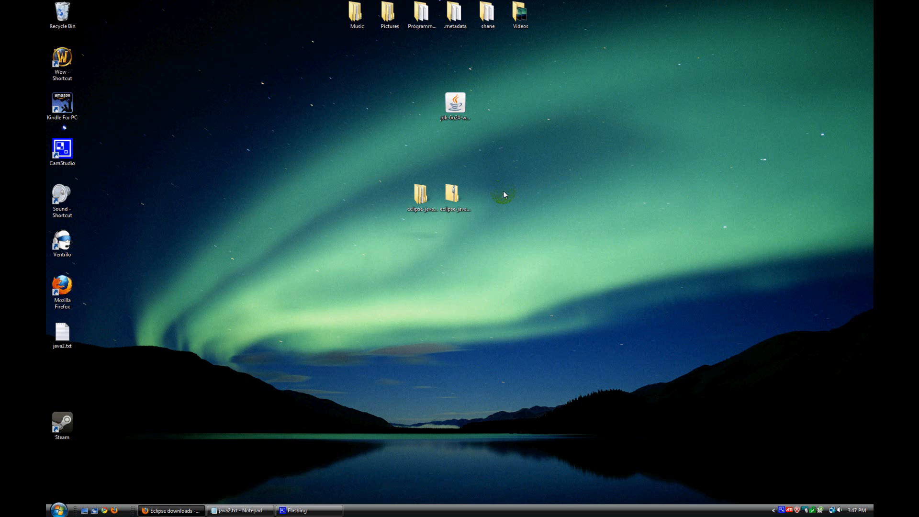
From the extracted eclipse folder on the desktop, launch eclipse.exe to open the workbench.
left_click(454, 198)
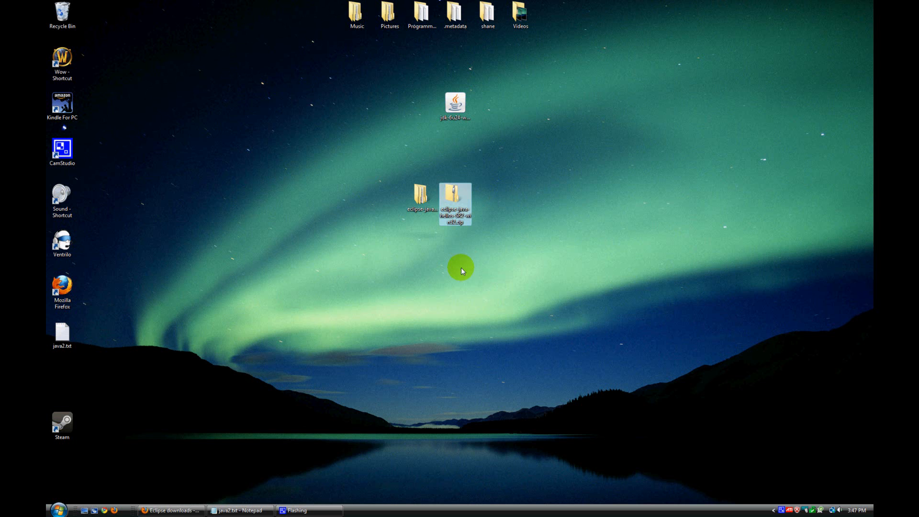
mouse_move(455, 199)
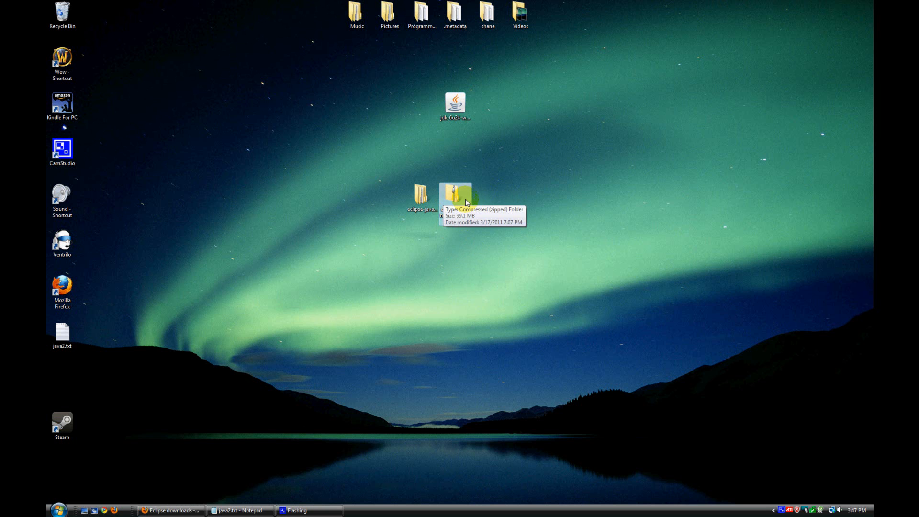
left_click(455, 202)
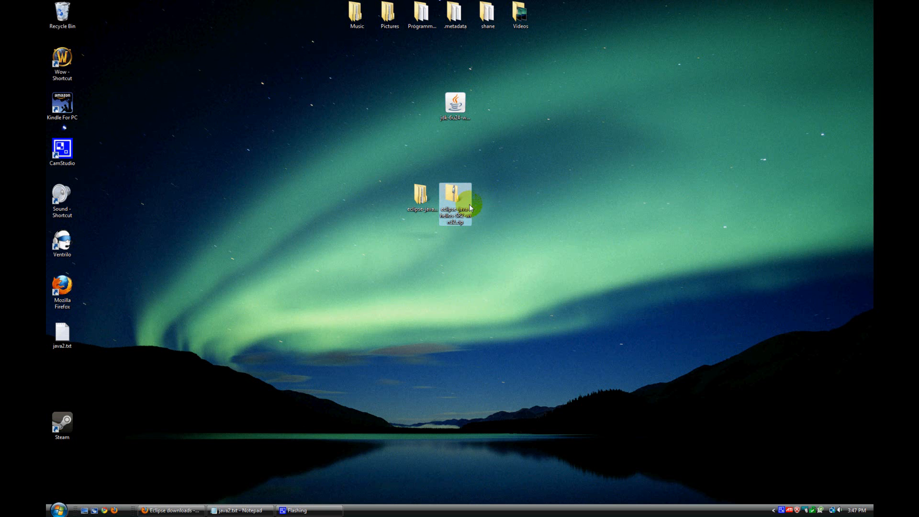
mouse_move(456, 202)
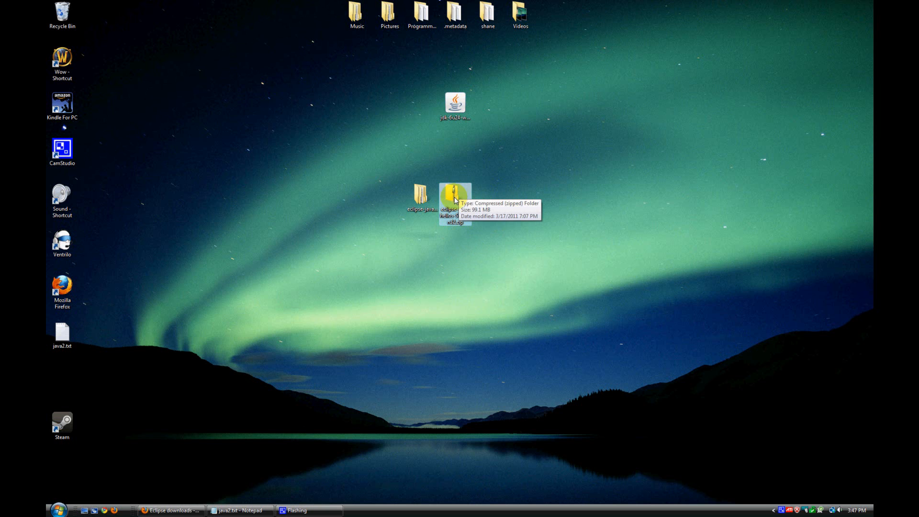
right_click(455, 199)
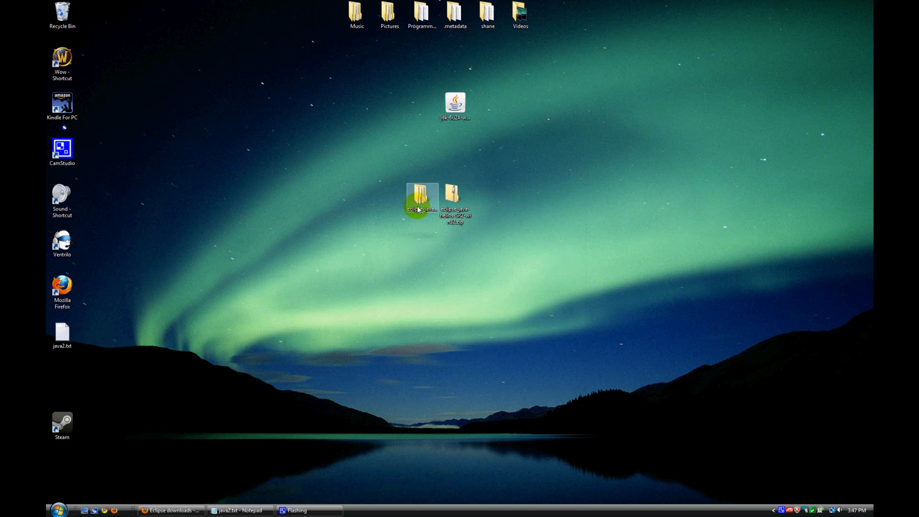
double_click(422, 199)
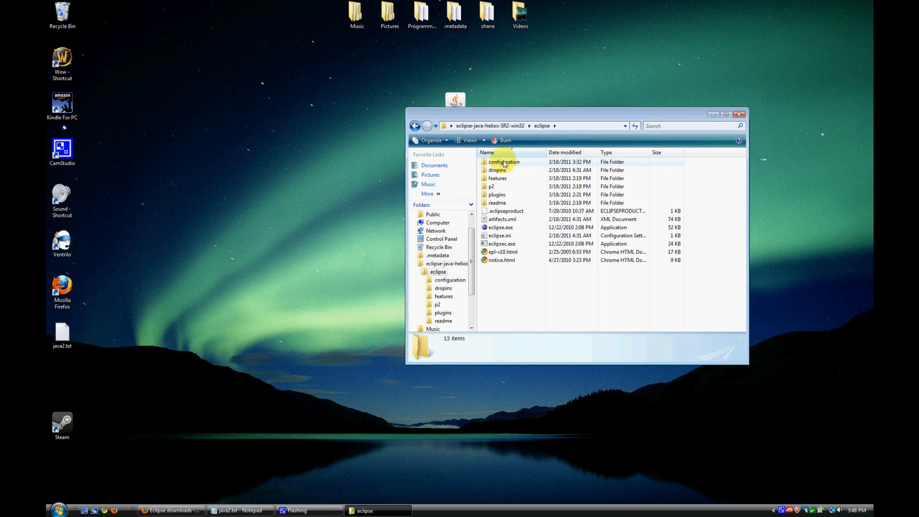
mouse_move(500, 228)
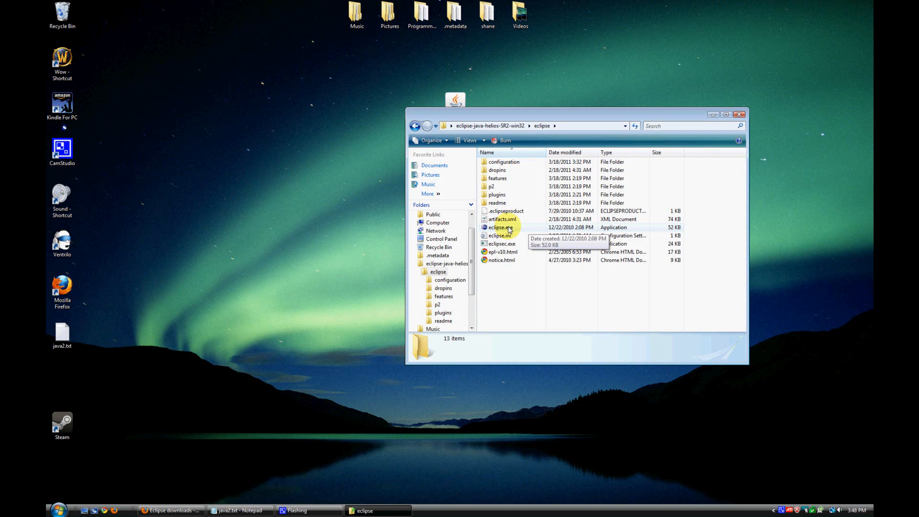
double_click(497, 228)
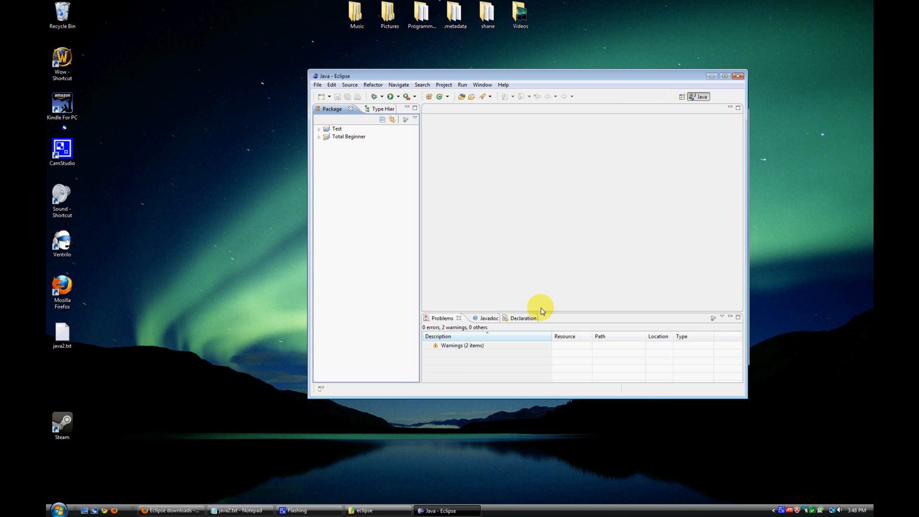
mouse_move(481, 84)
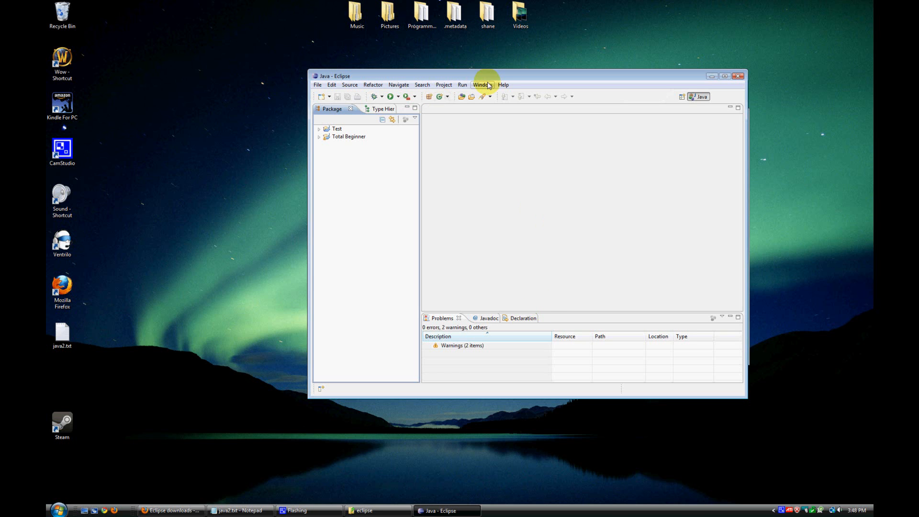
left_click(502, 84)
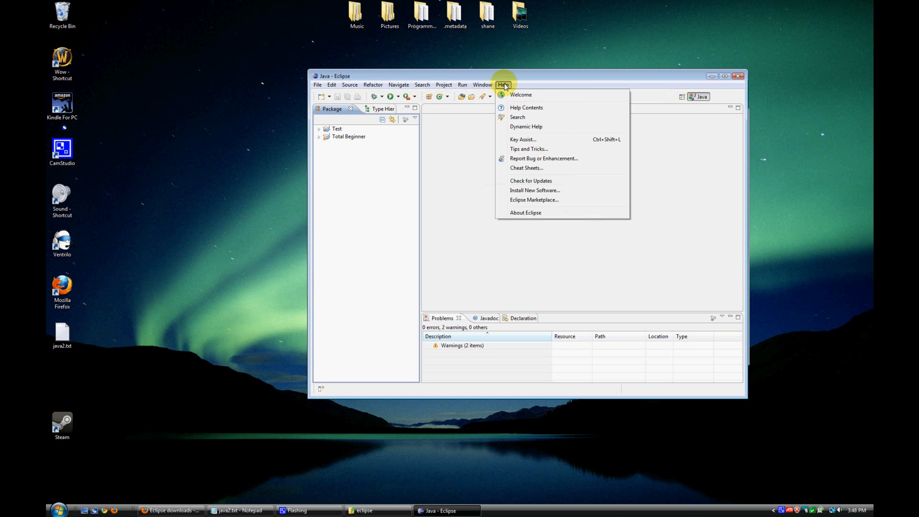
left_click(521, 95)
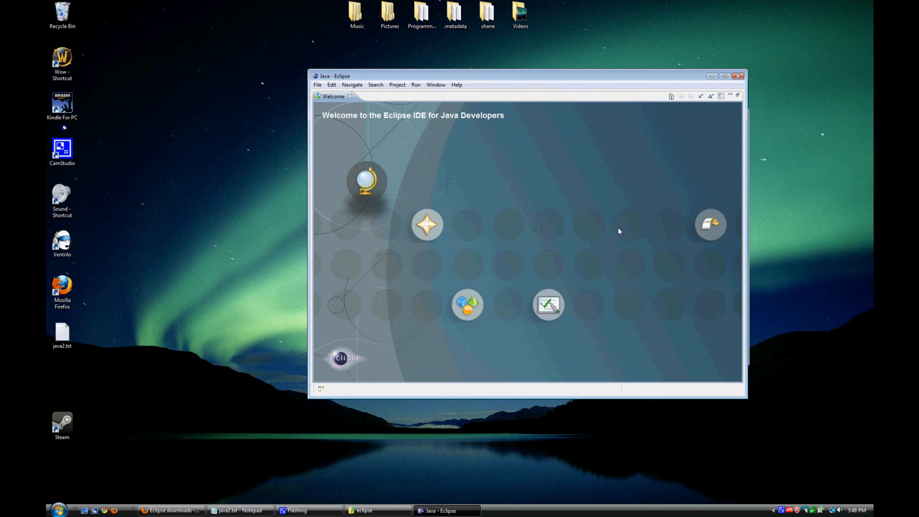
mouse_move(366, 176)
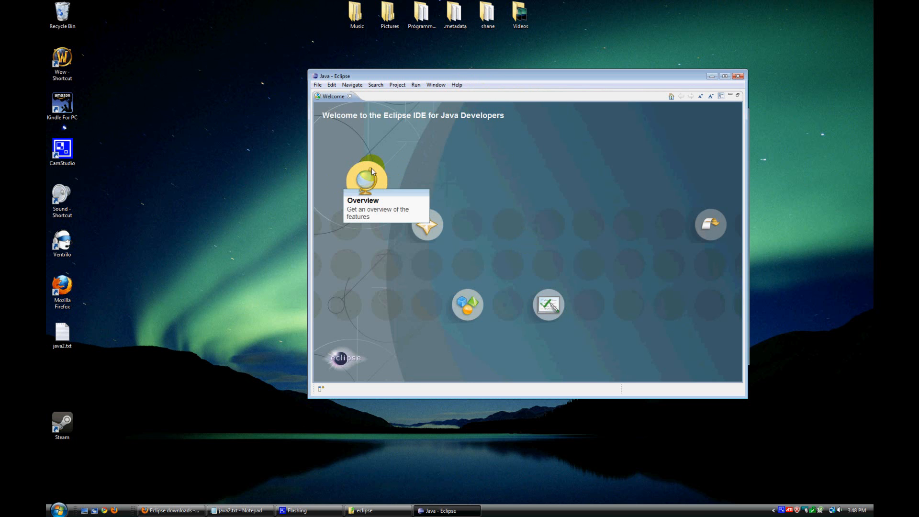
mouse_move(548, 303)
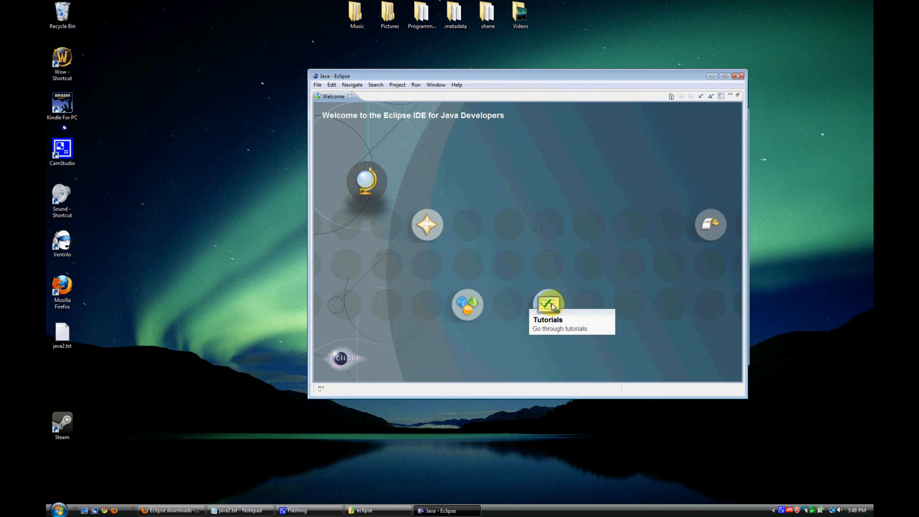
mouse_move(575, 255)
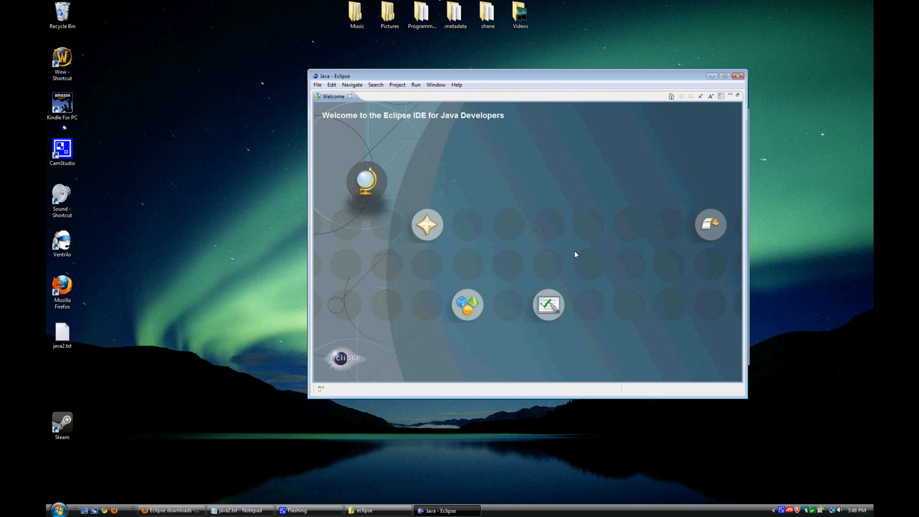
mouse_move(746, 222)
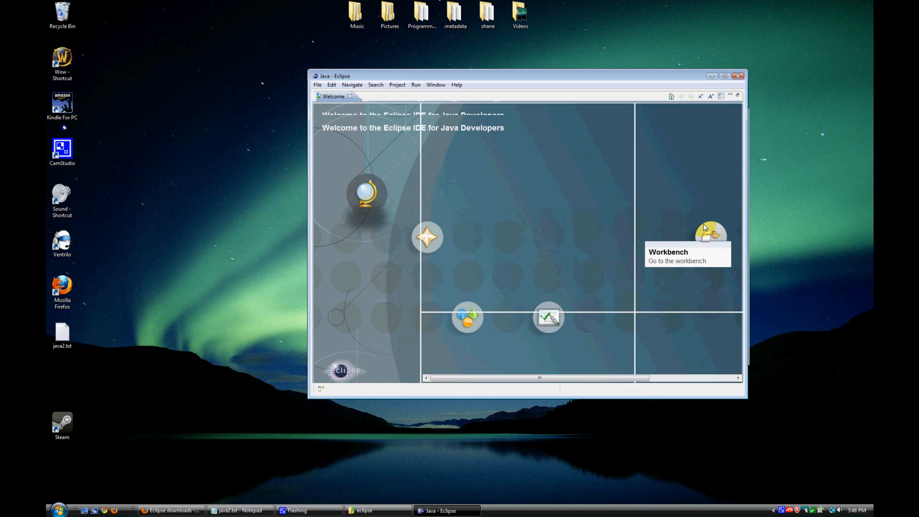
left_click(711, 235)
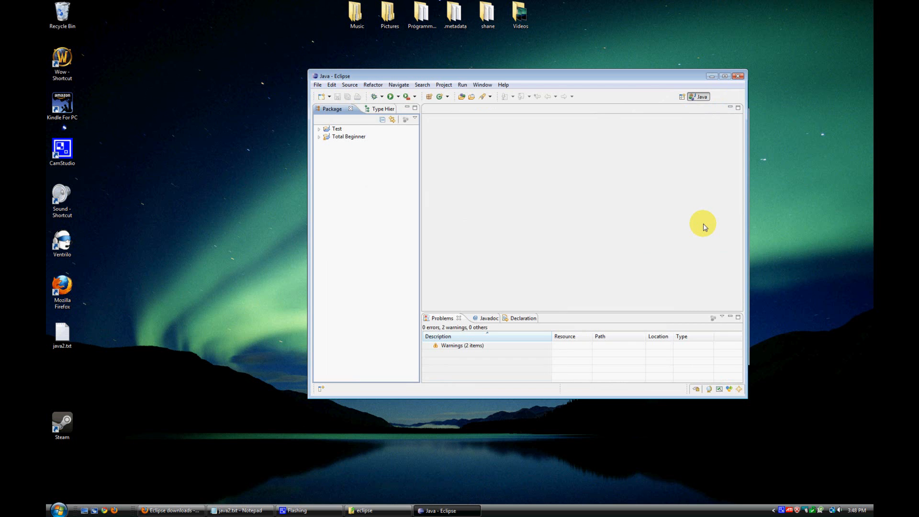